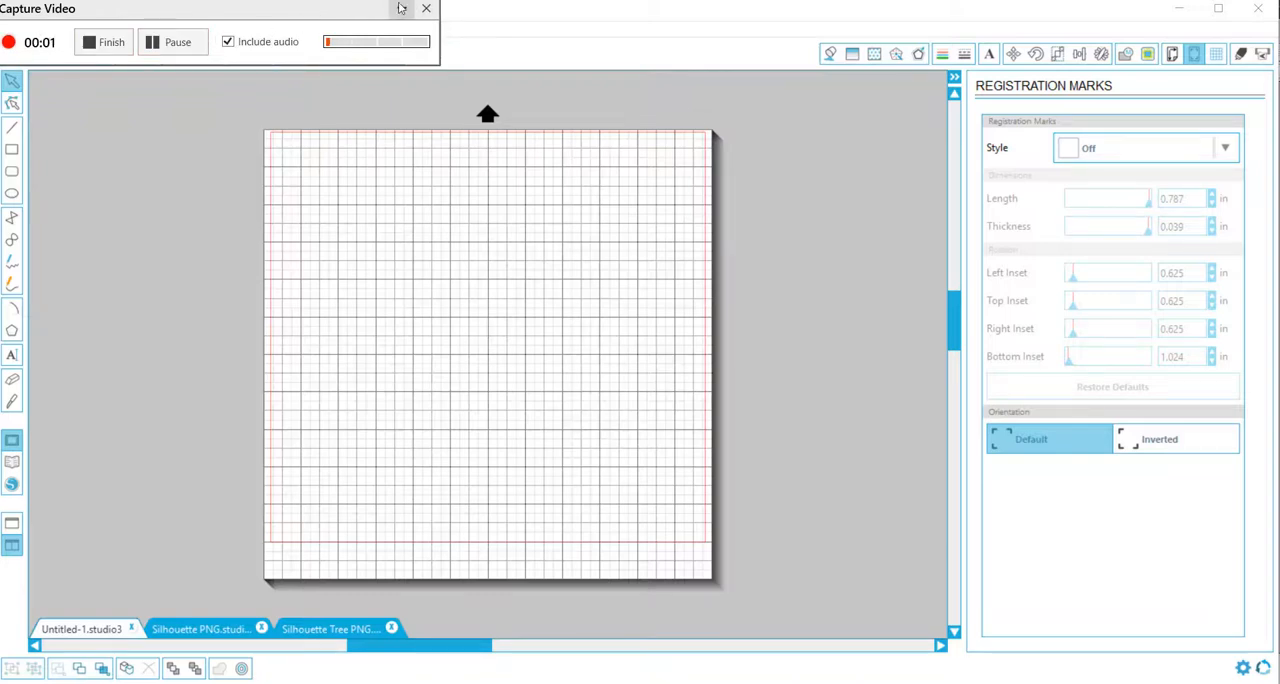
Step: Set the page width to 18.0 inches for an 18×12 landscape page
left_click(426, 8)
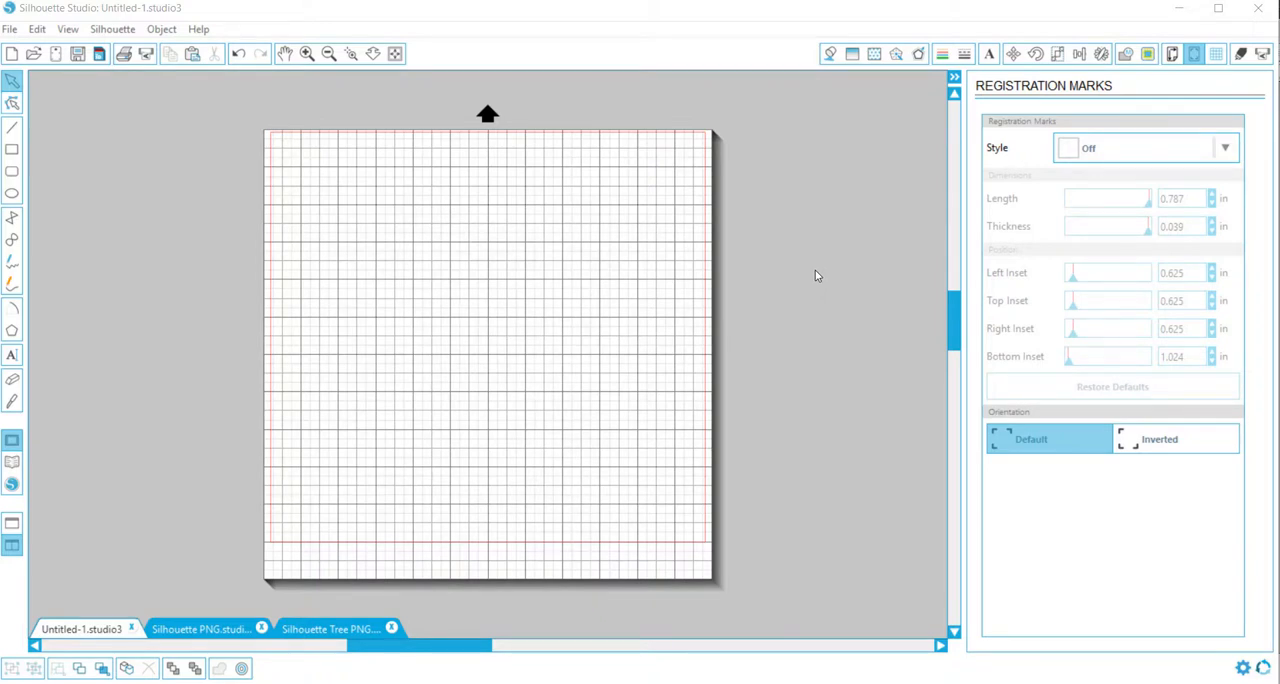
mouse_move(437, 227)
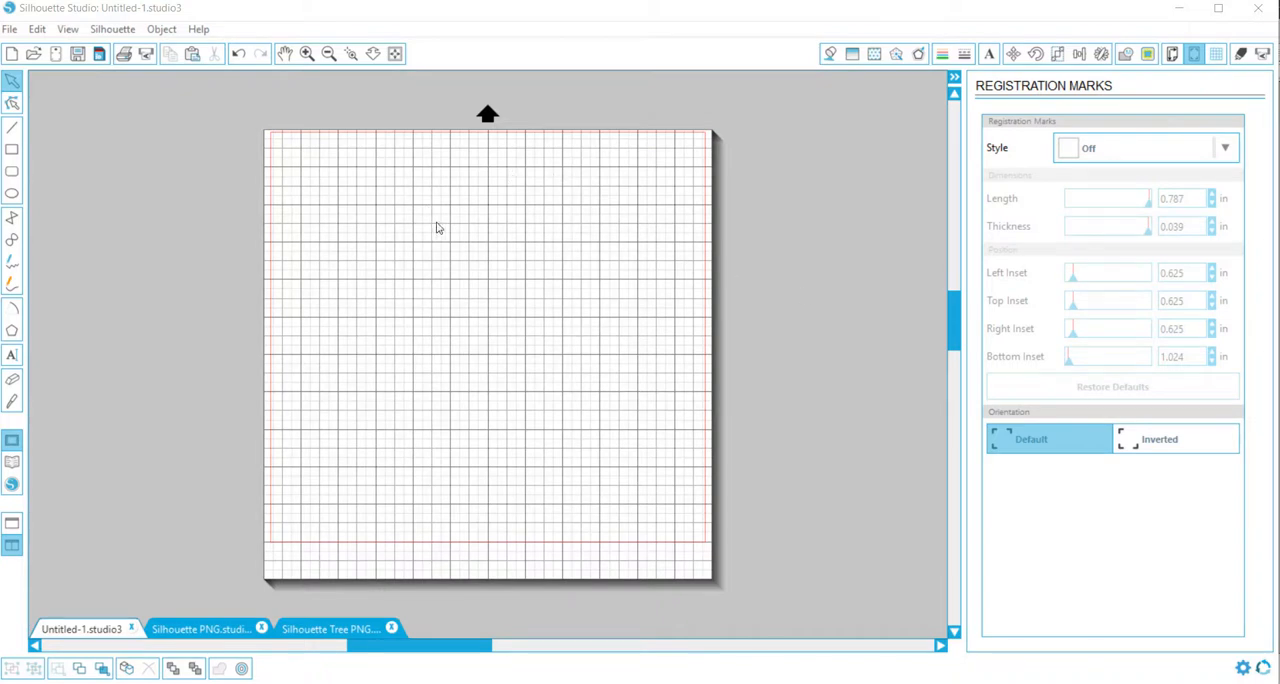
mouse_move(468, 207)
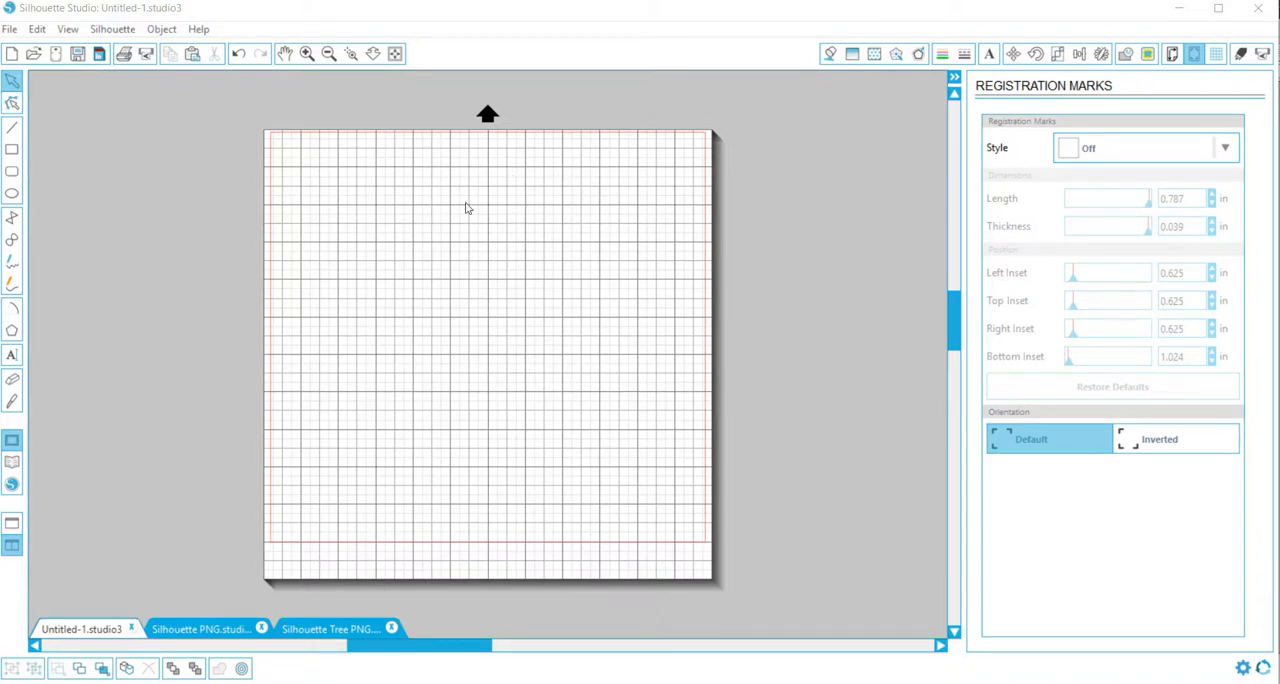
mouse_move(447, 195)
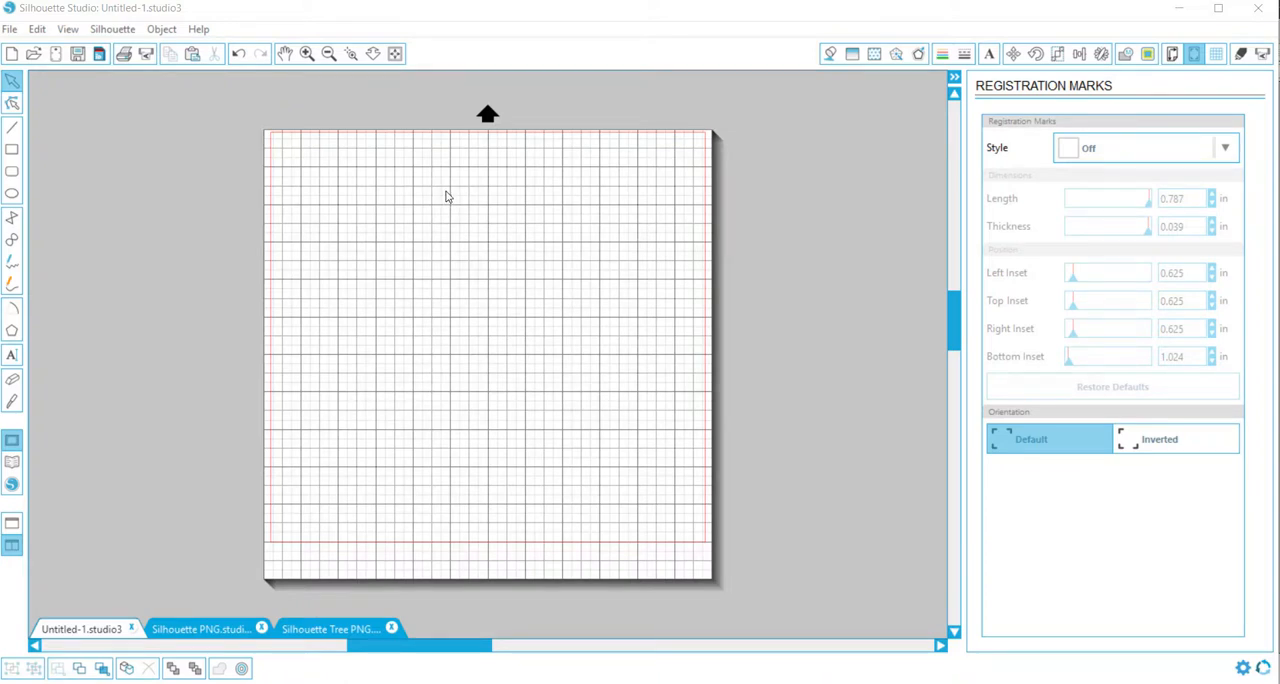
mouse_move(582, 498)
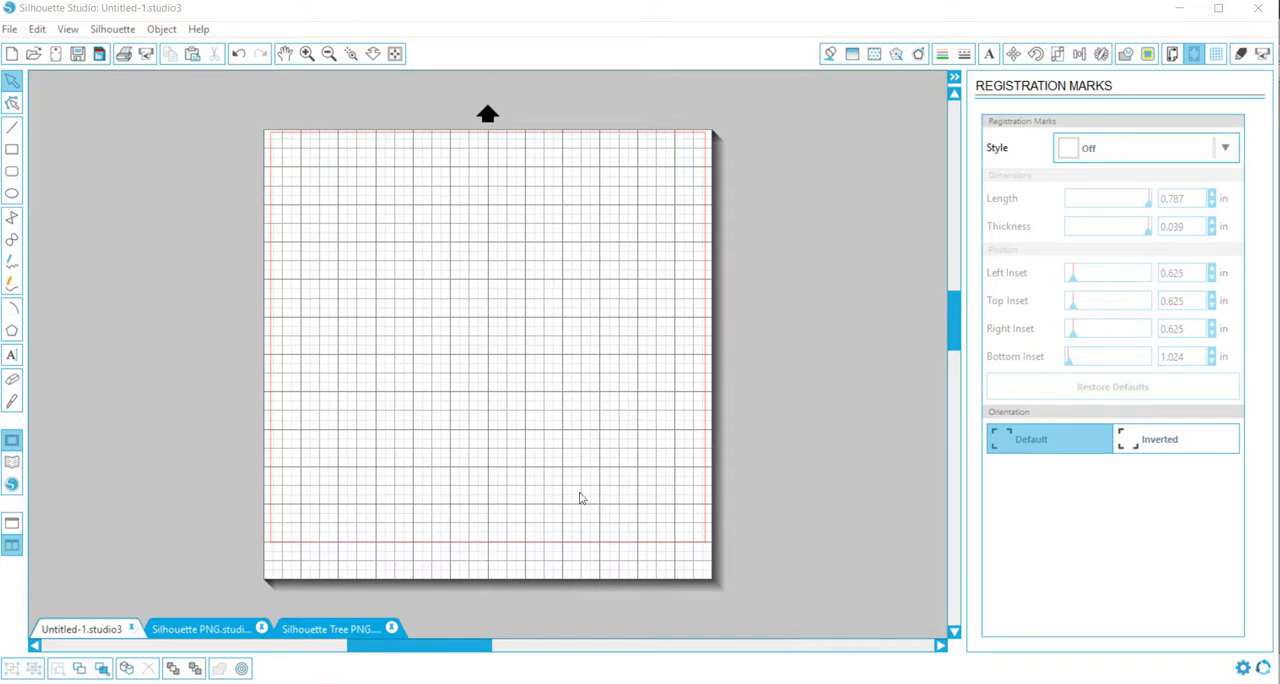
mouse_move(491, 364)
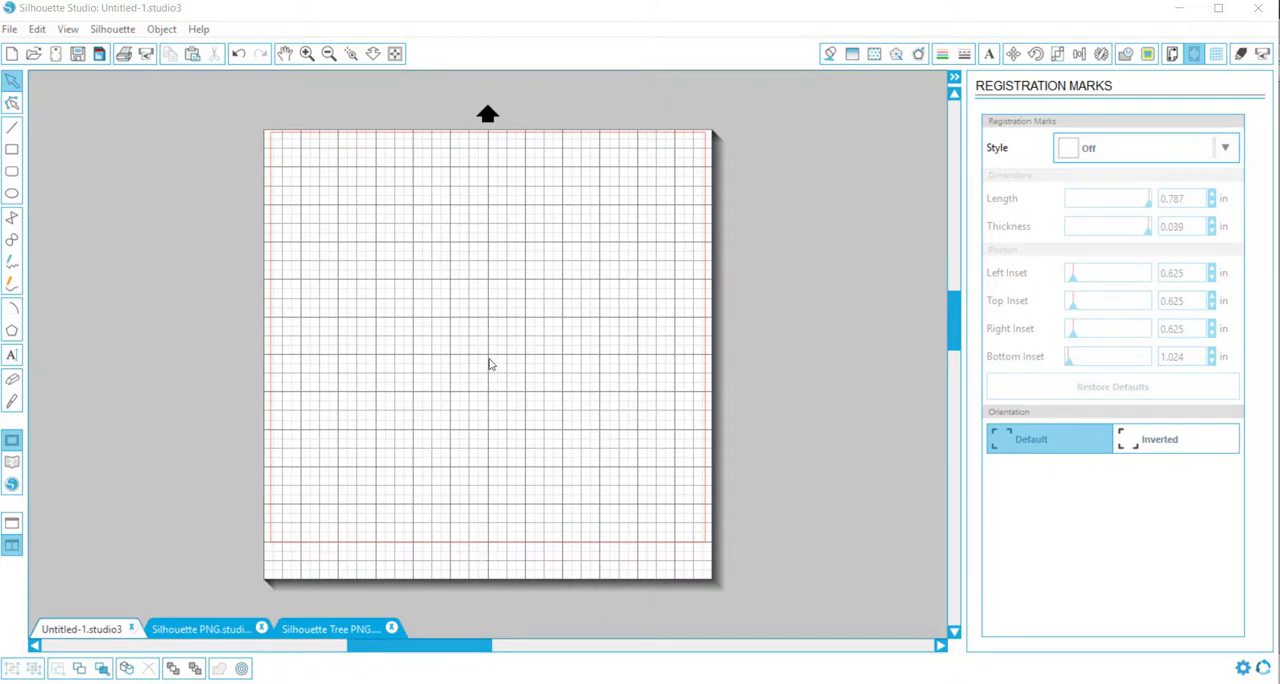
mouse_move(304, 249)
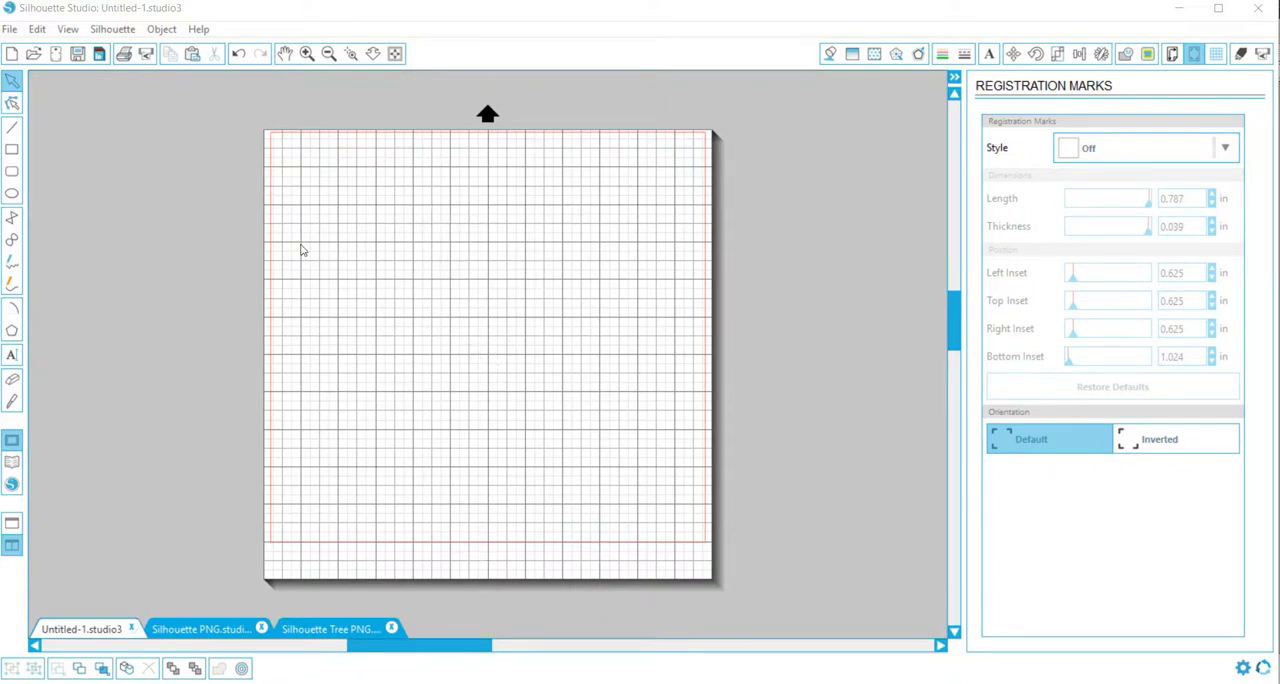
mouse_move(812, 165)
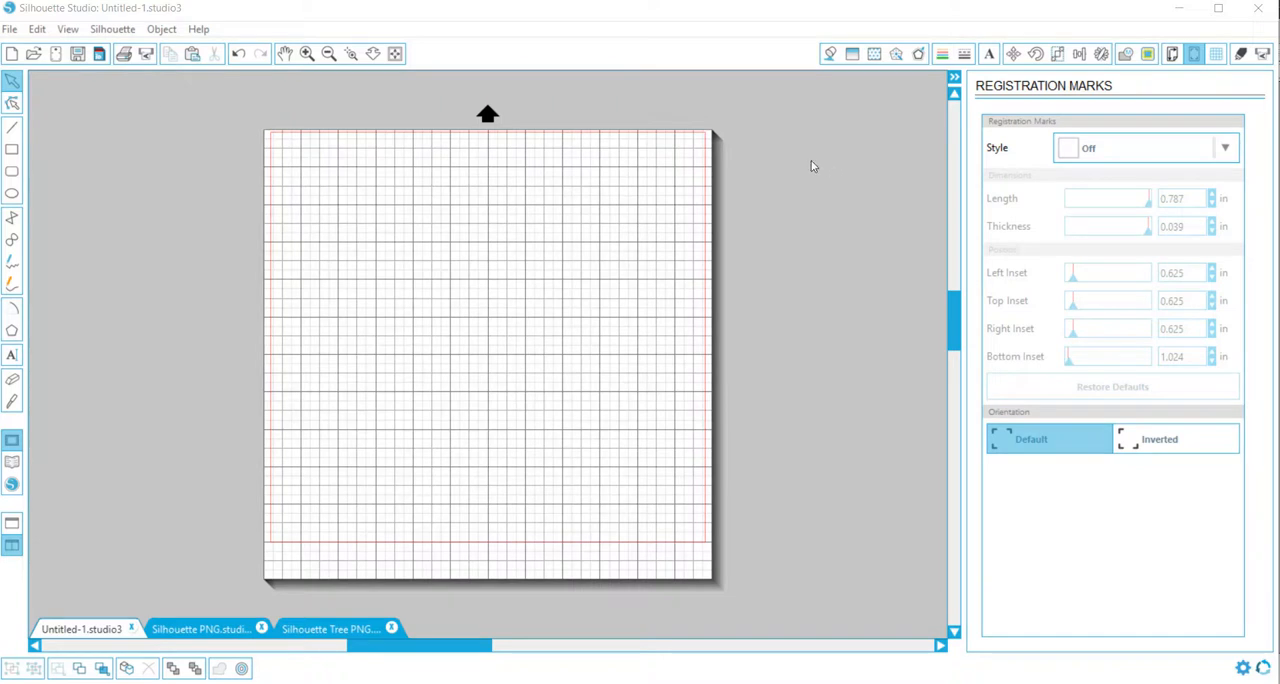
mouse_move(1210, 63)
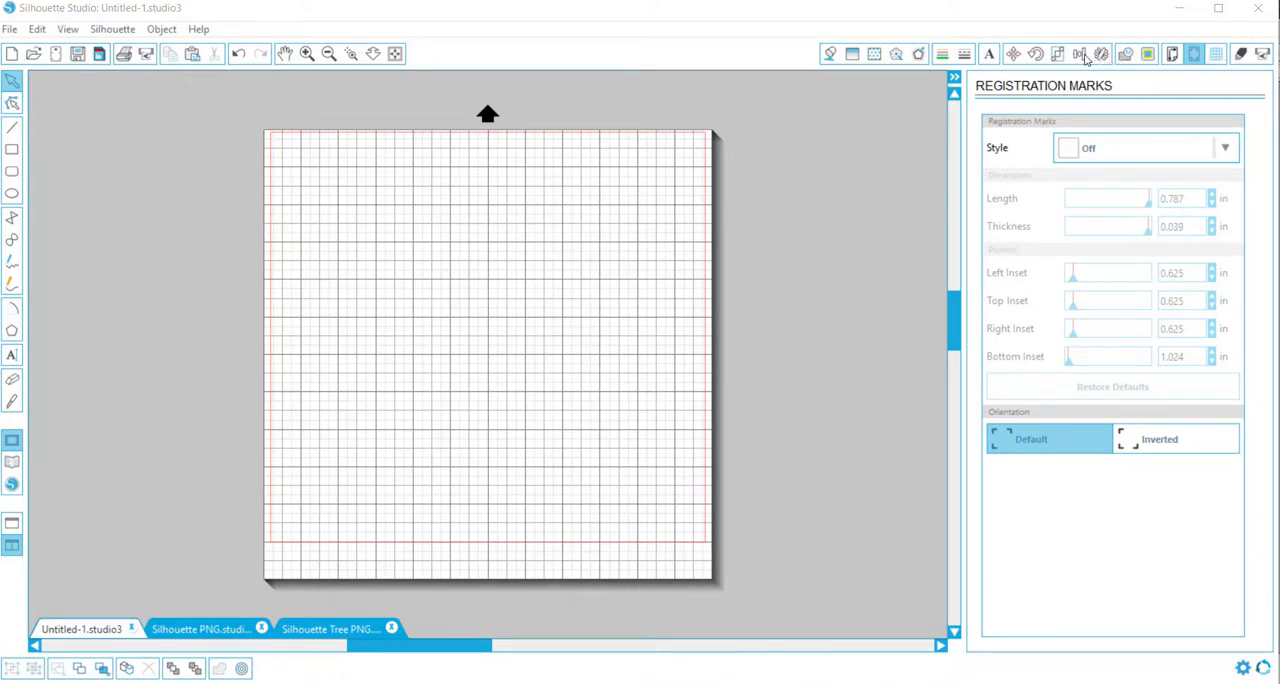
mouse_move(1171, 52)
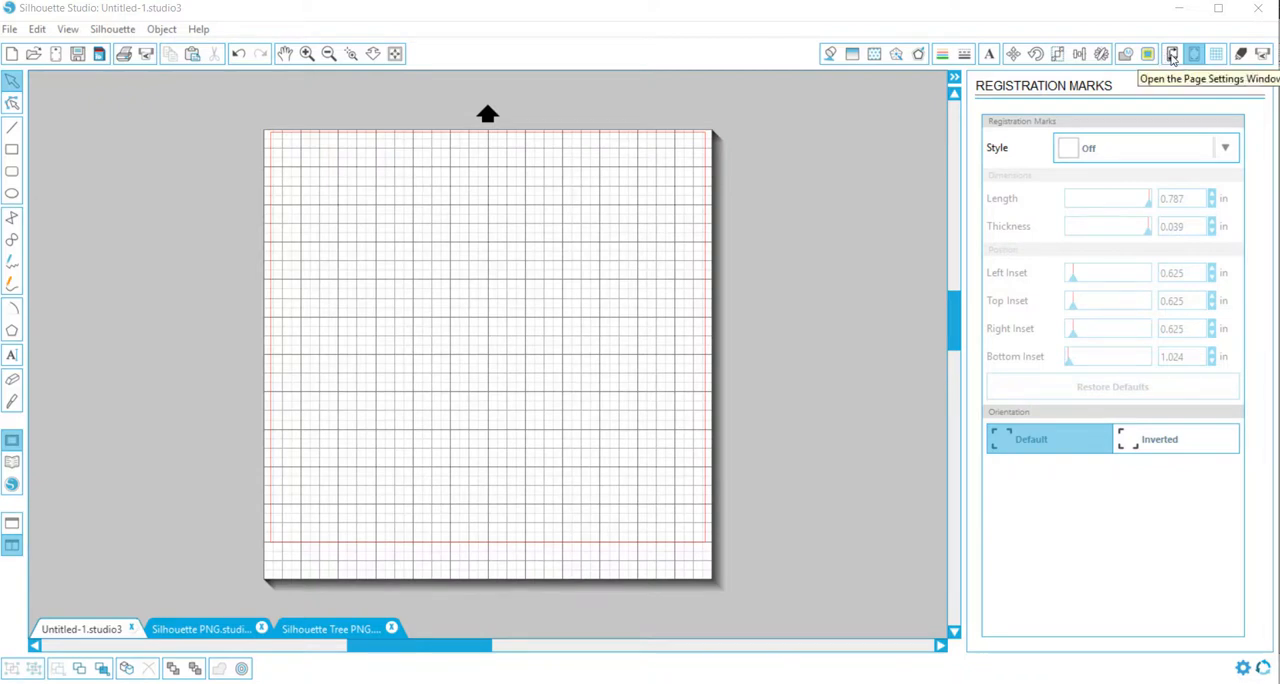
mouse_move(1194, 53)
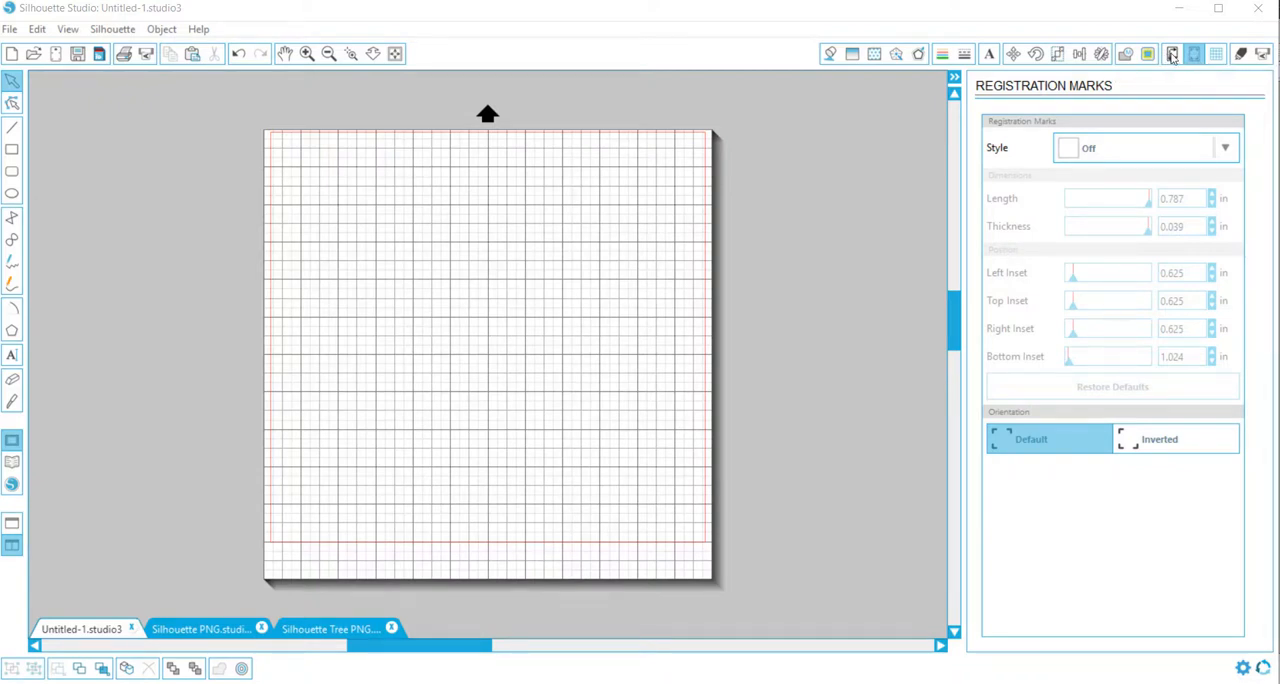
left_click(1171, 50)
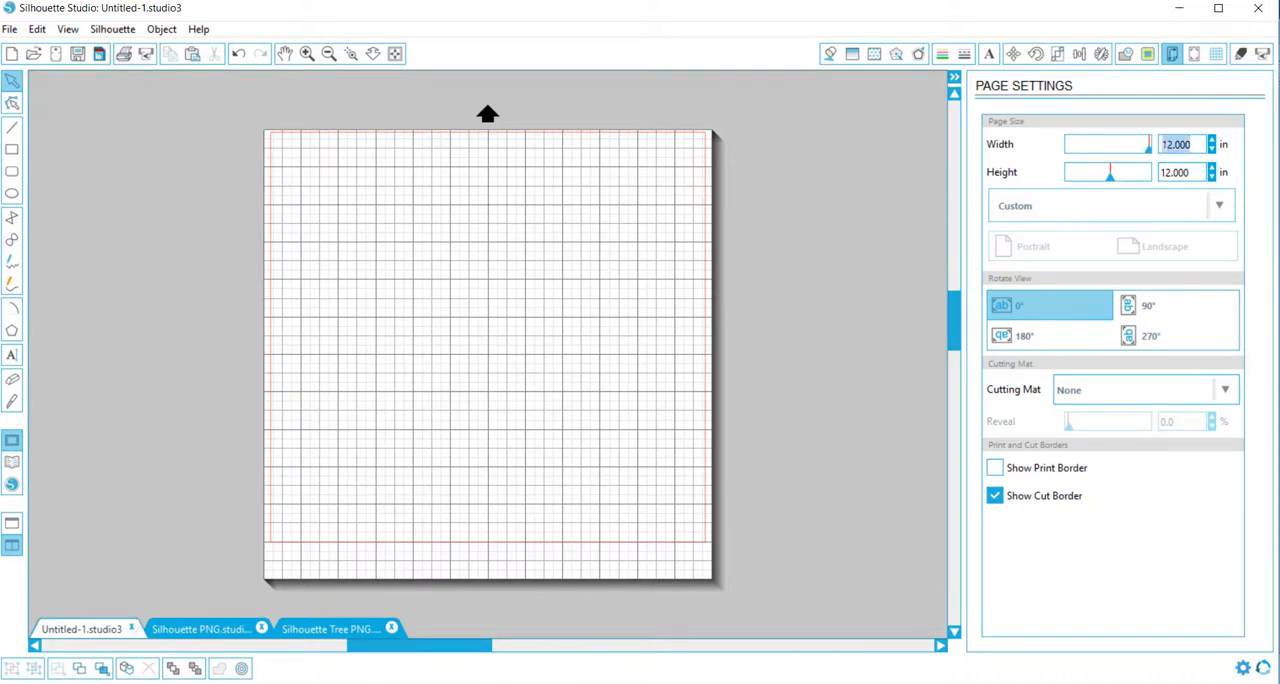
type("18.0")
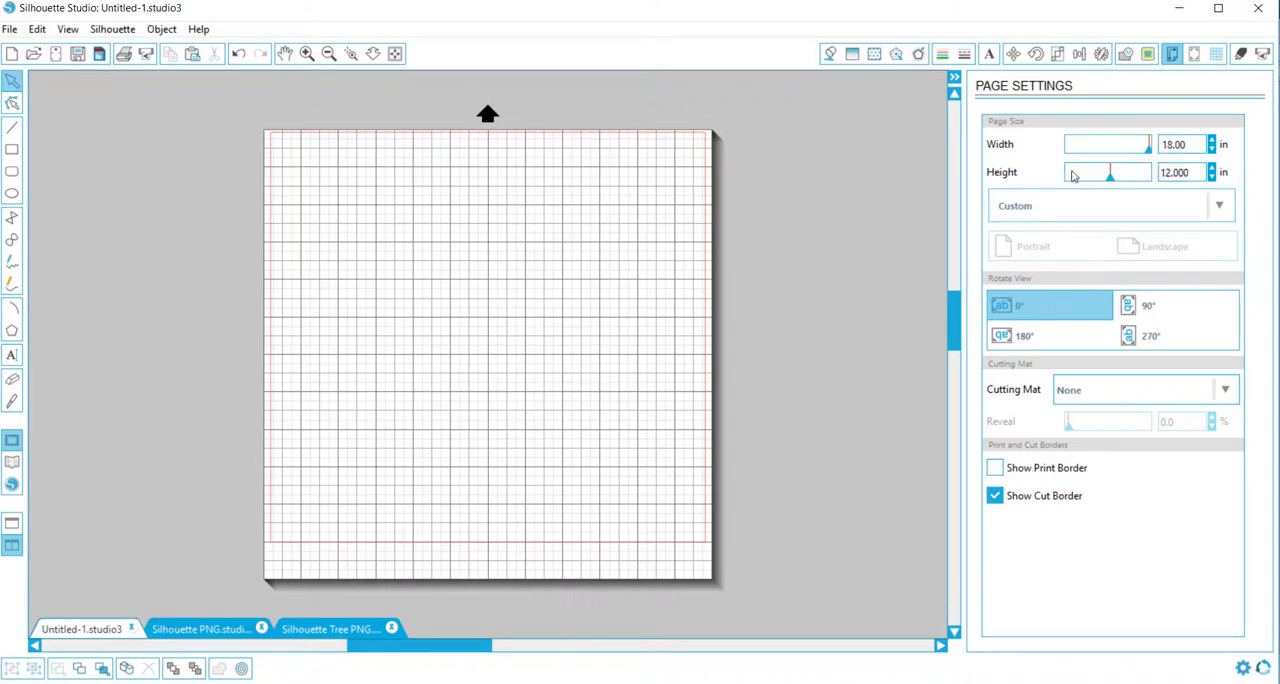
left_click(1175, 246)
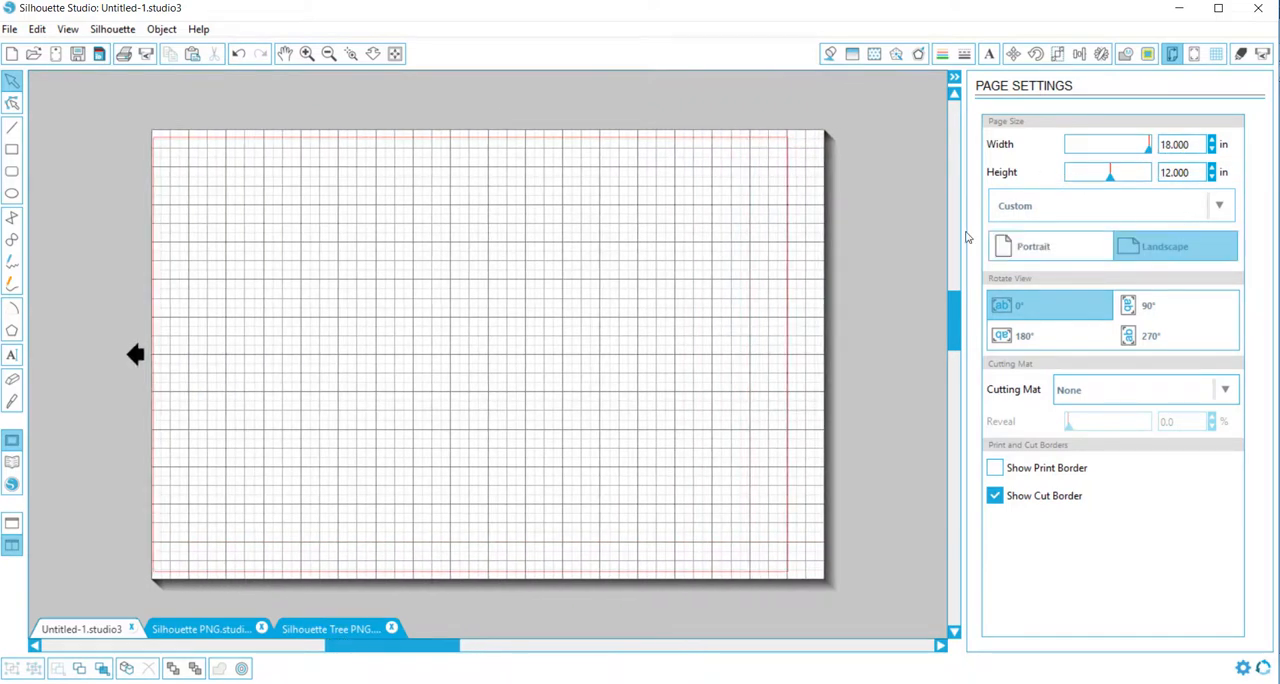
mouse_move(780, 525)
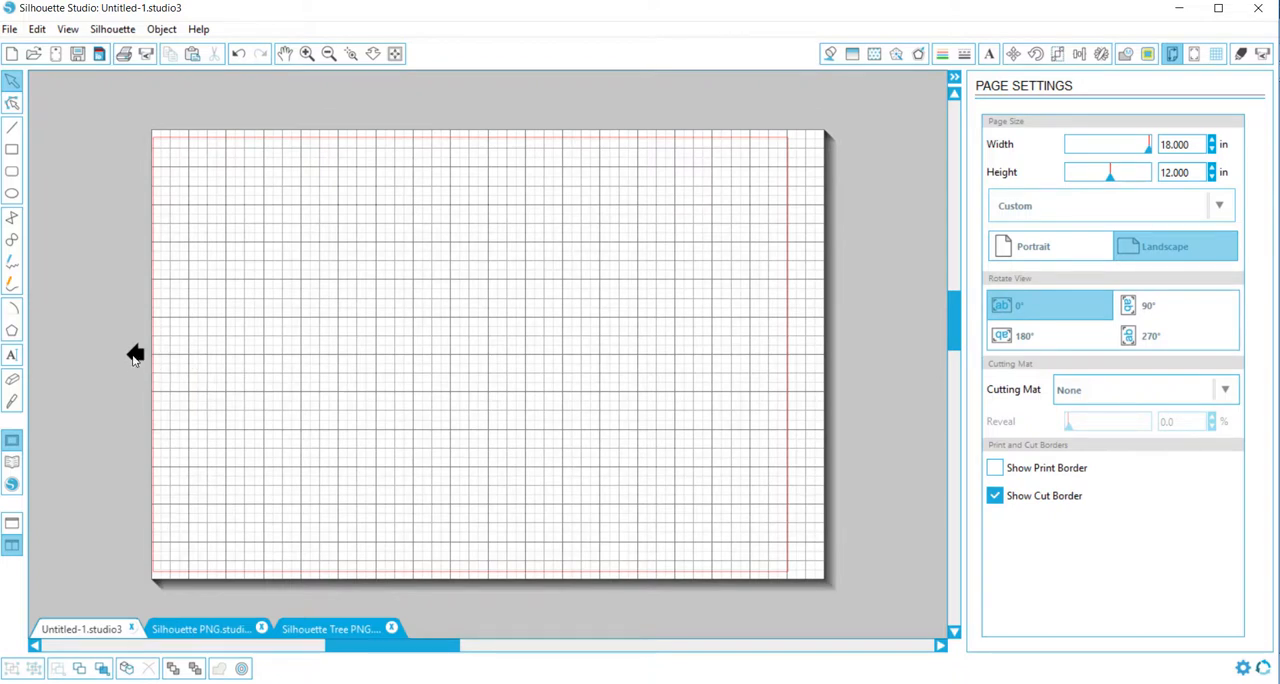
mouse_move(33, 320)
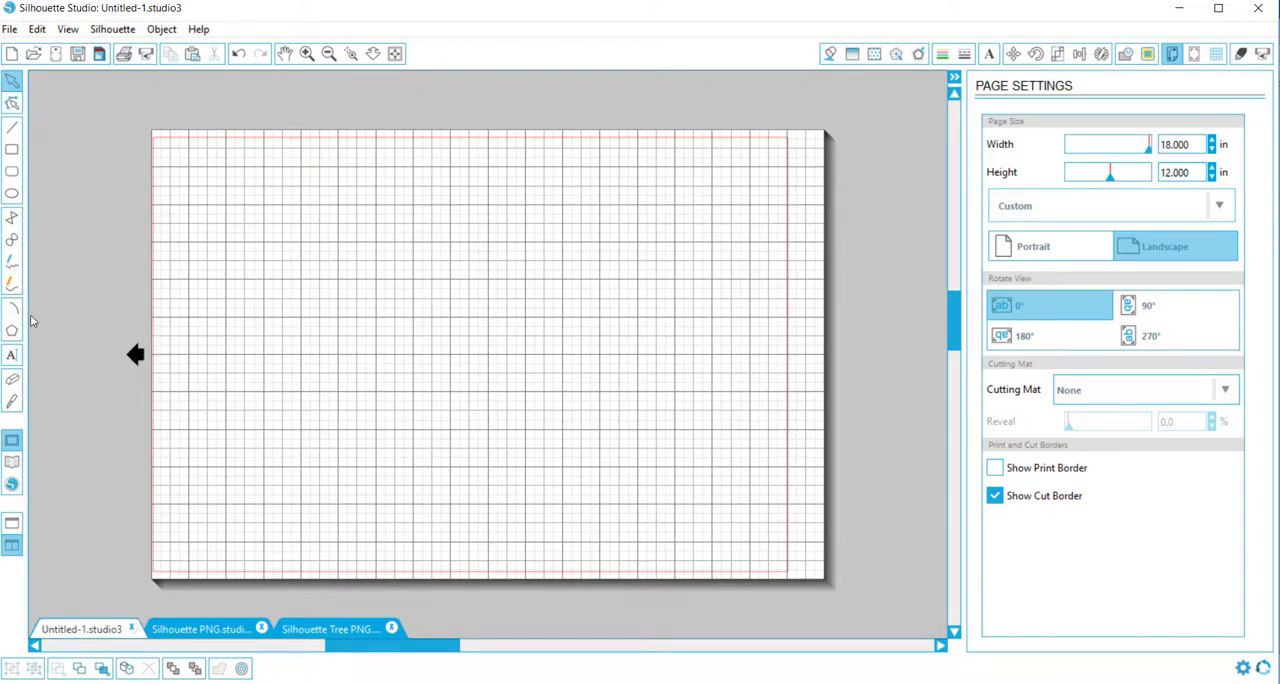
mouse_move(176, 199)
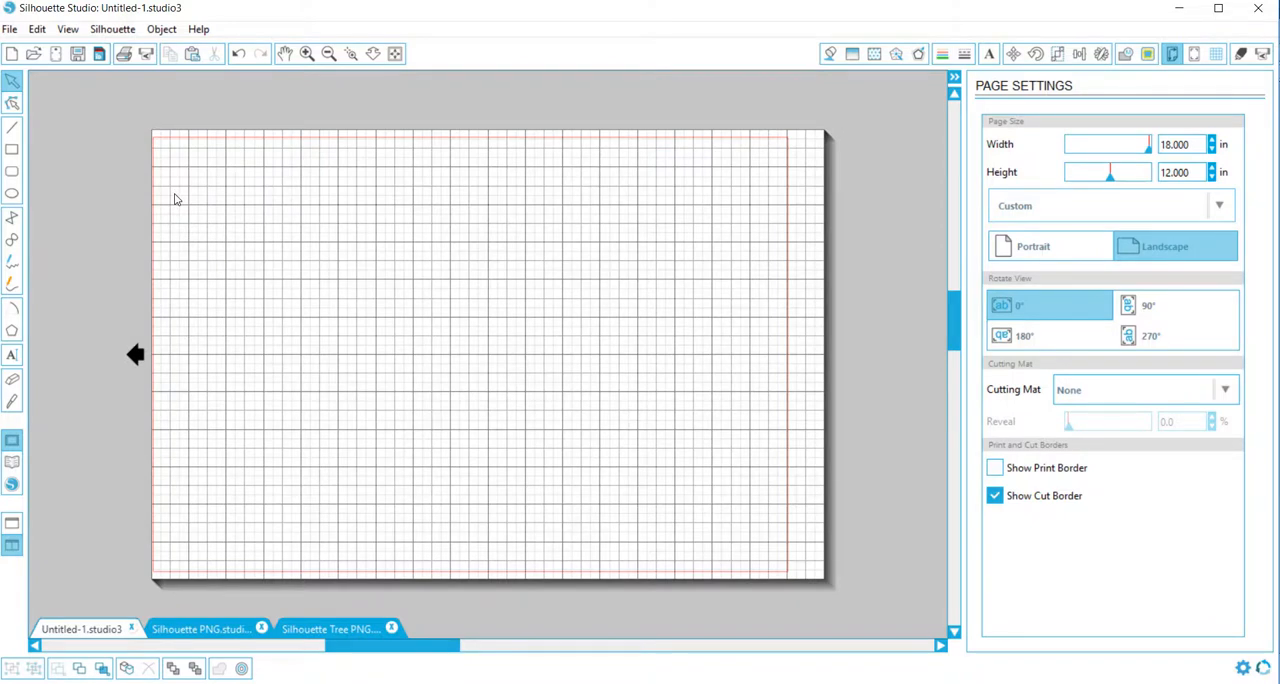
mouse_move(902, 344)
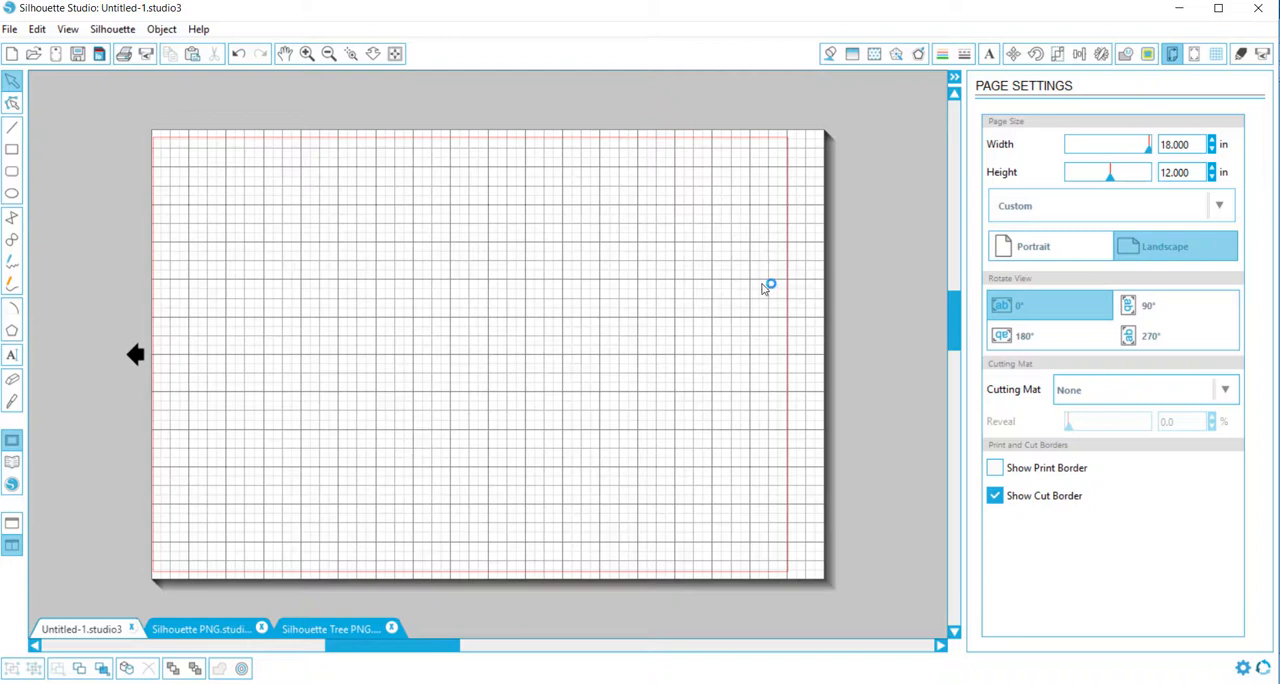
mouse_move(312, 203)
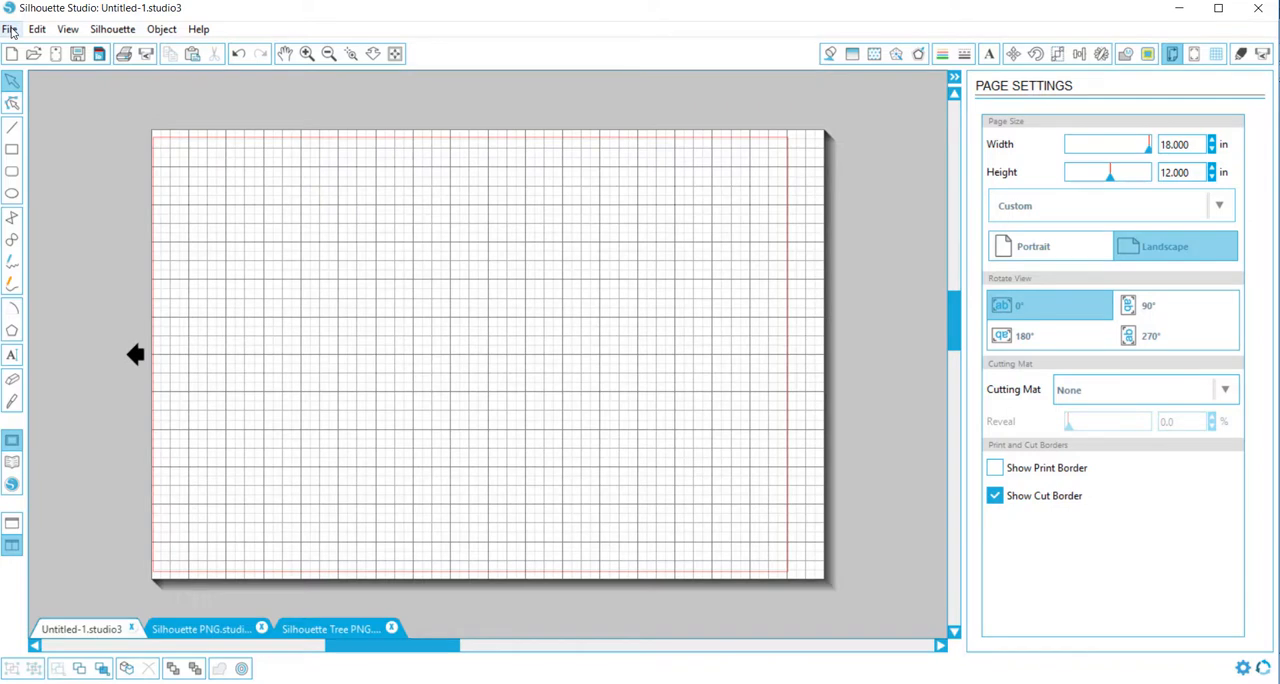
Step: Open the Silhouette PNG sign image from the Christmas Trees Sign folder
left_click(14, 28)
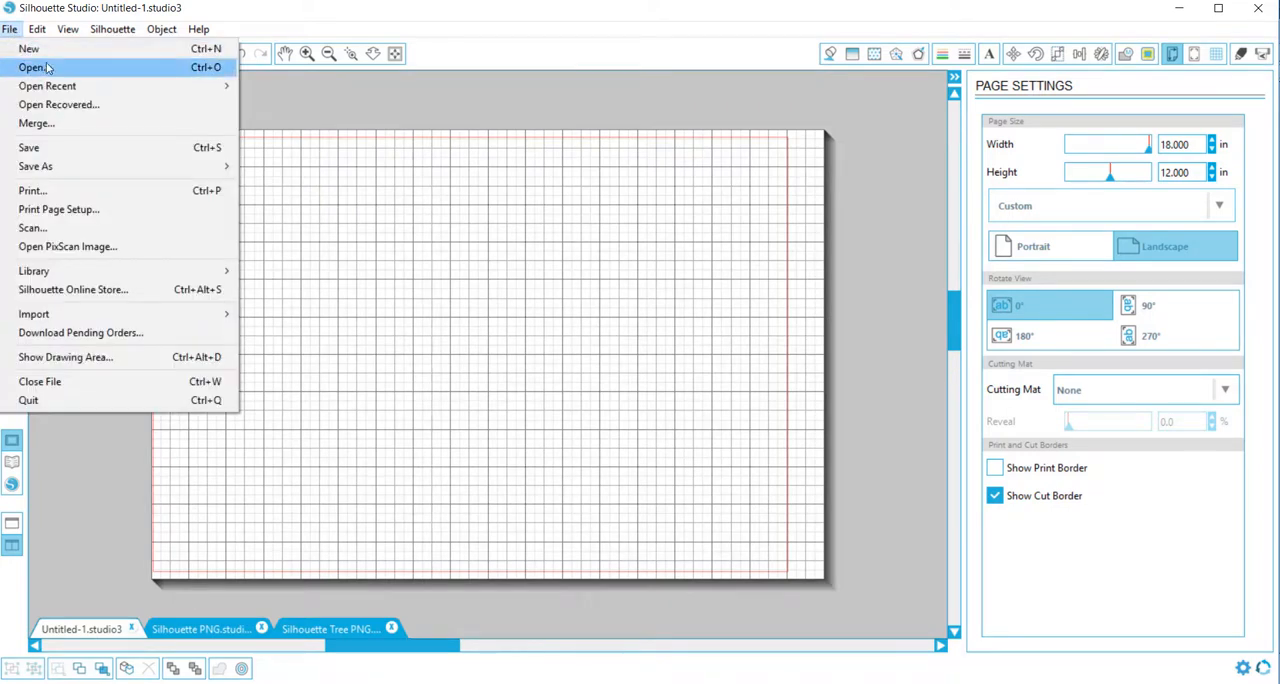
left_click(35, 68)
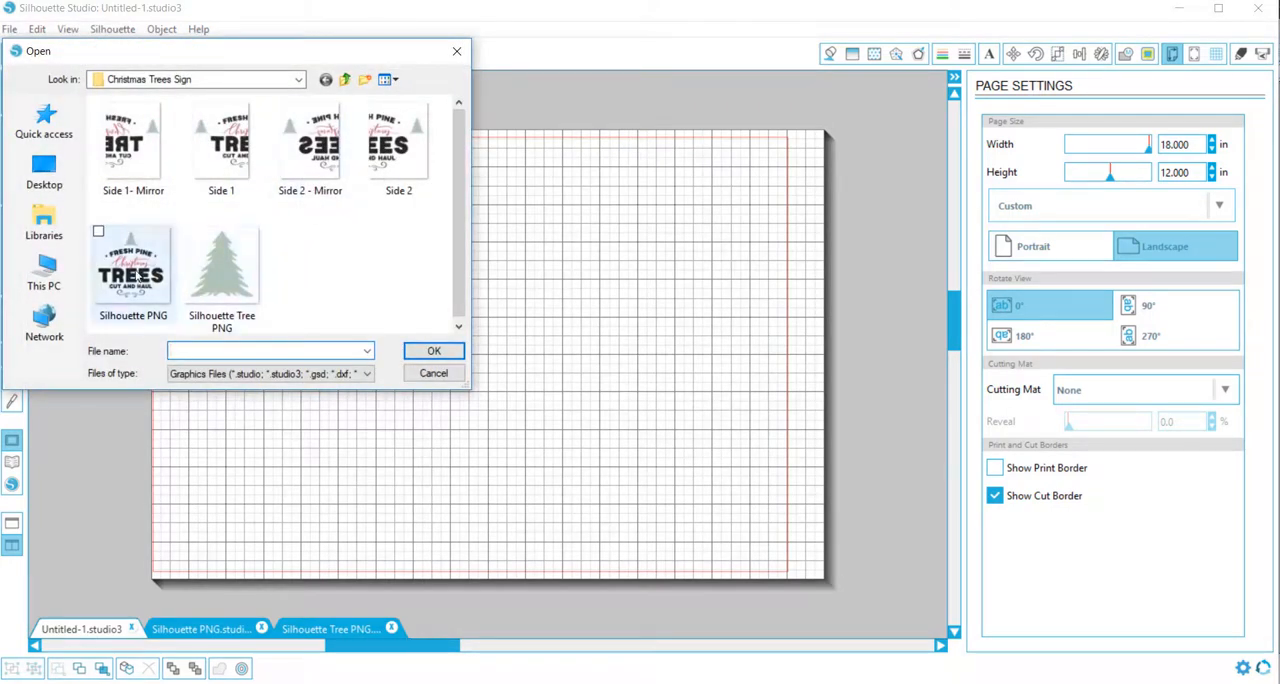
mouse_move(133, 280)
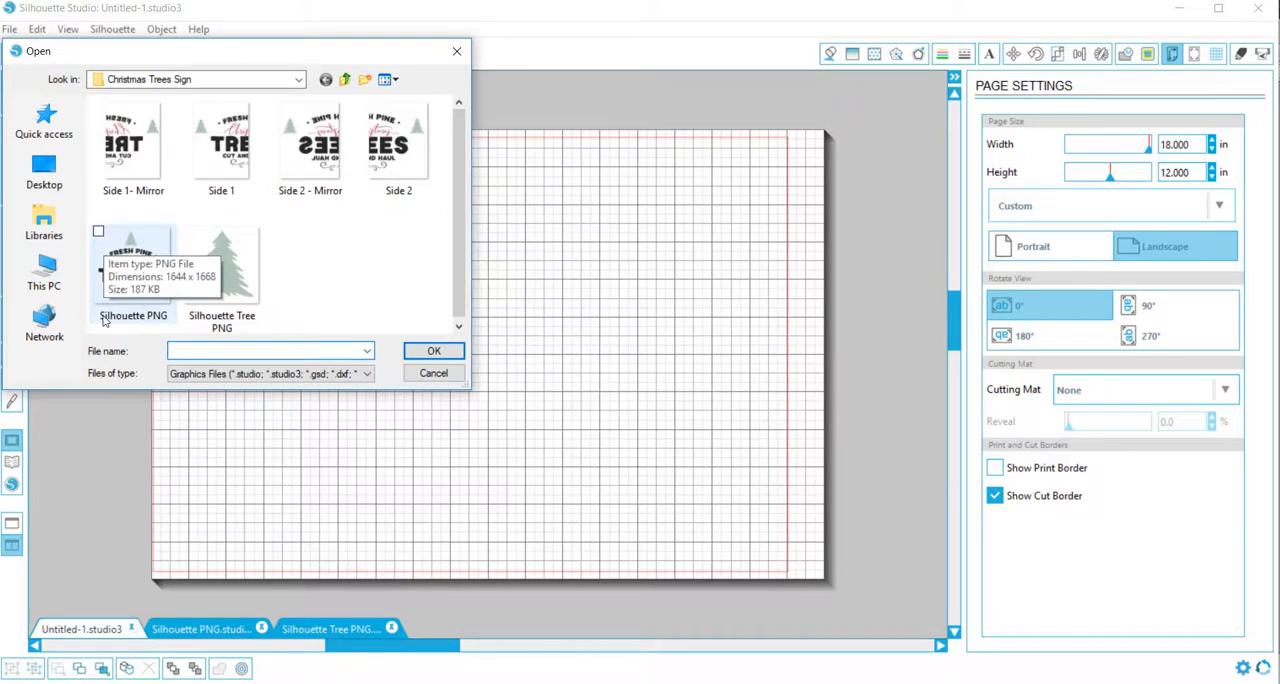
left_click(133, 270)
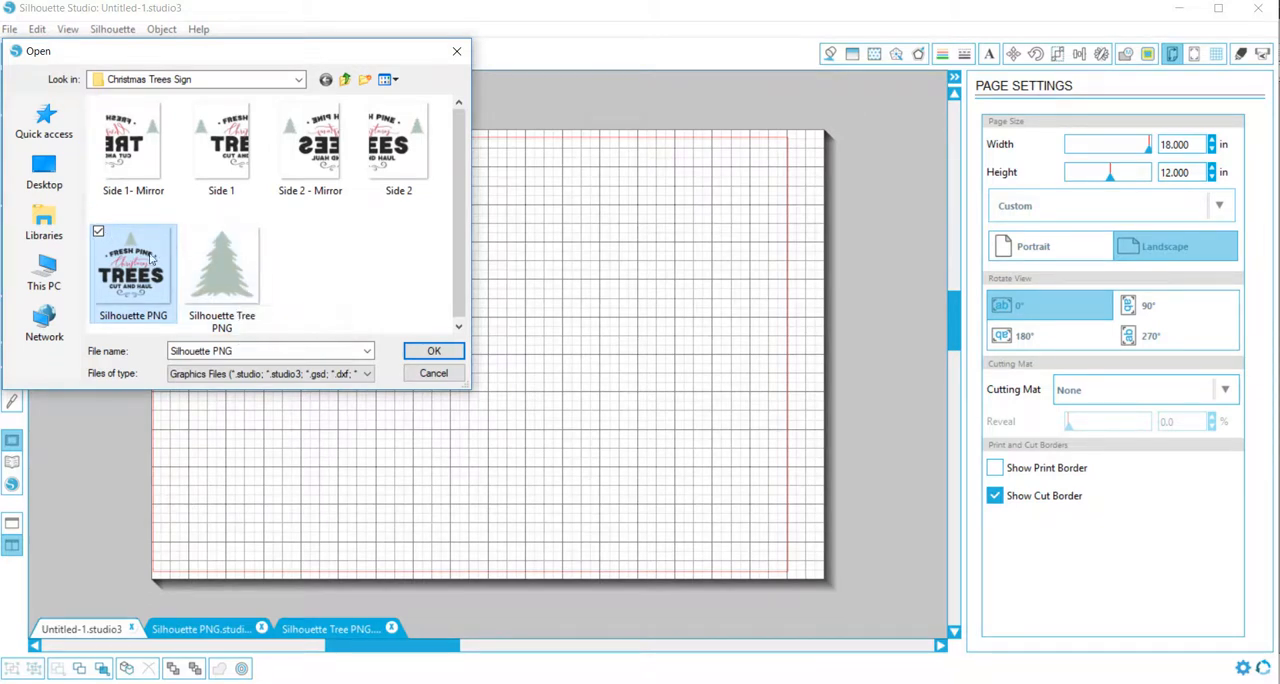
mouse_move(230, 289)
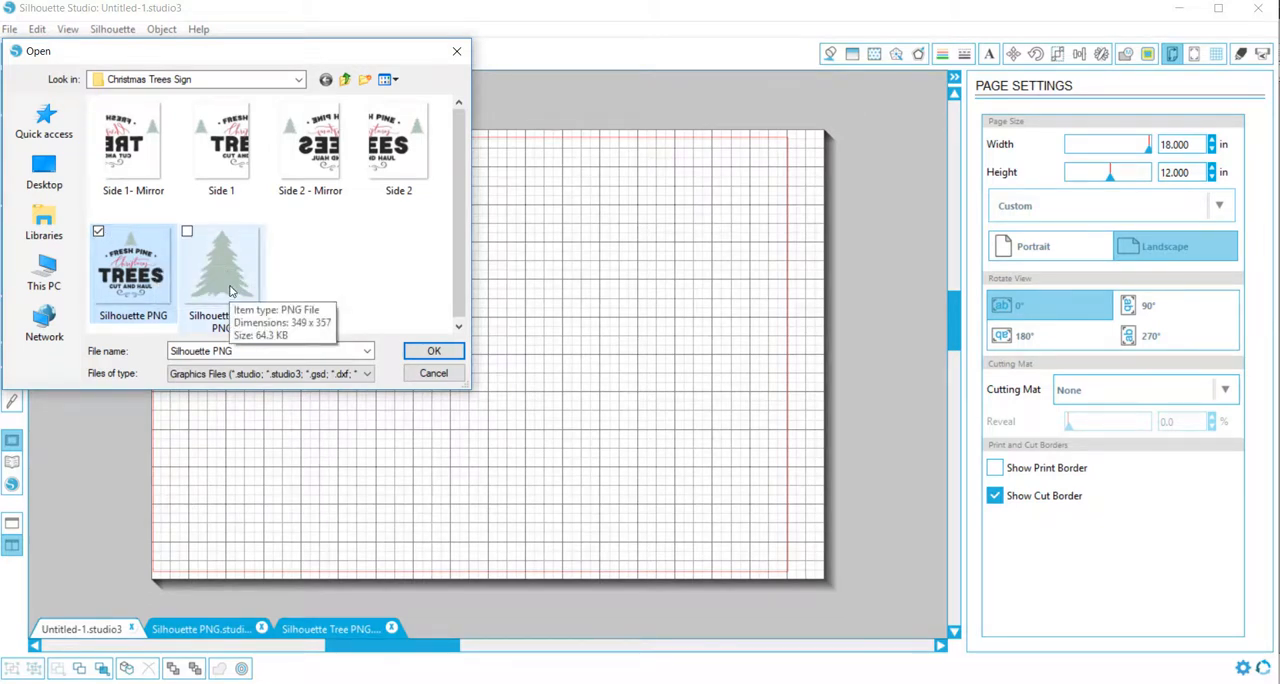
mouse_move(120, 270)
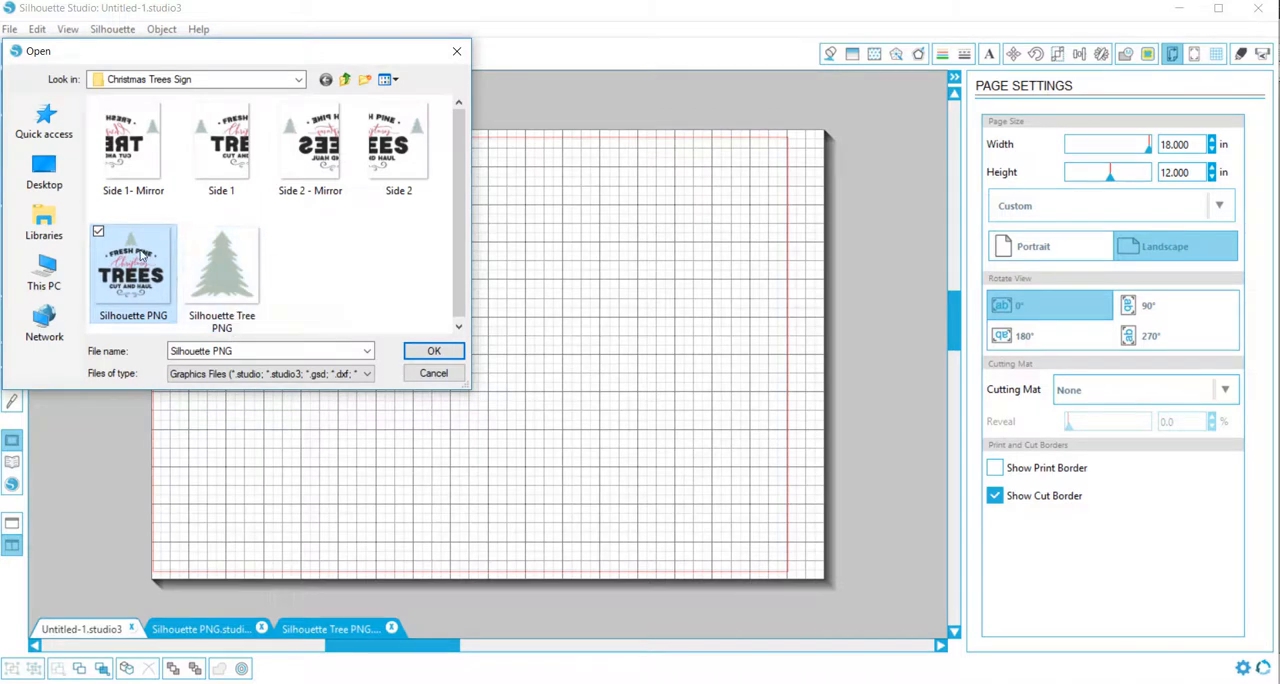
mouse_move(223, 280)
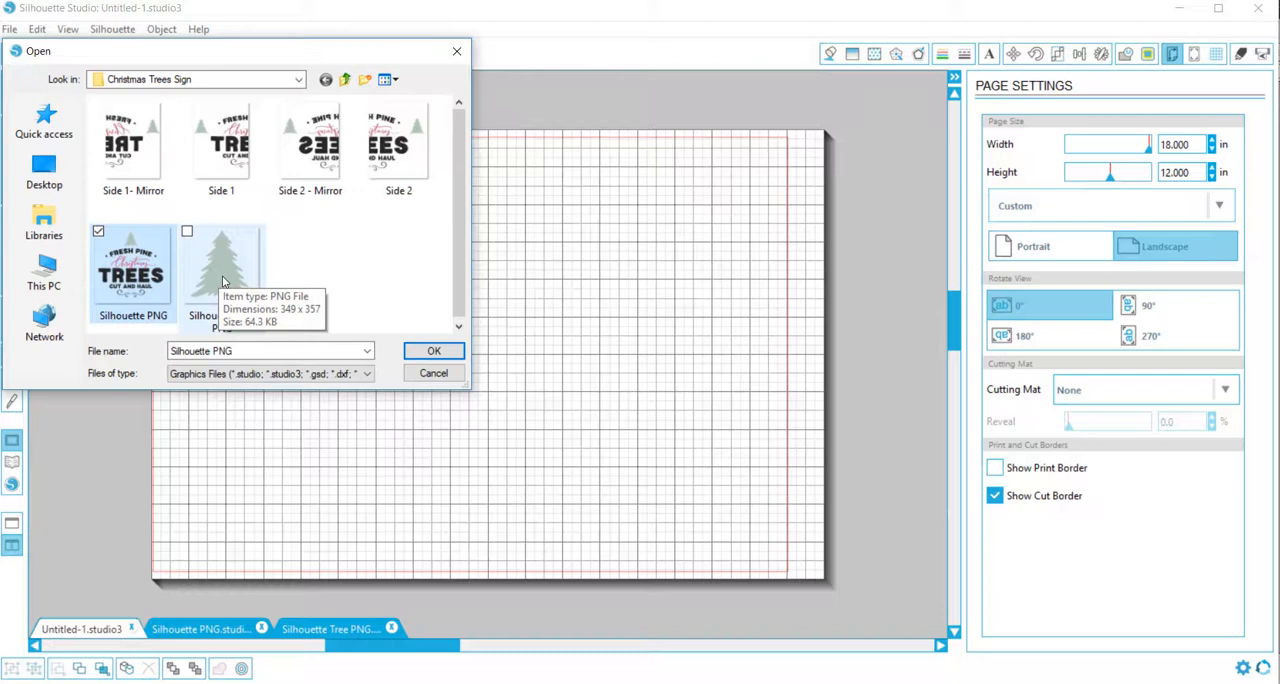
left_click(221, 270)
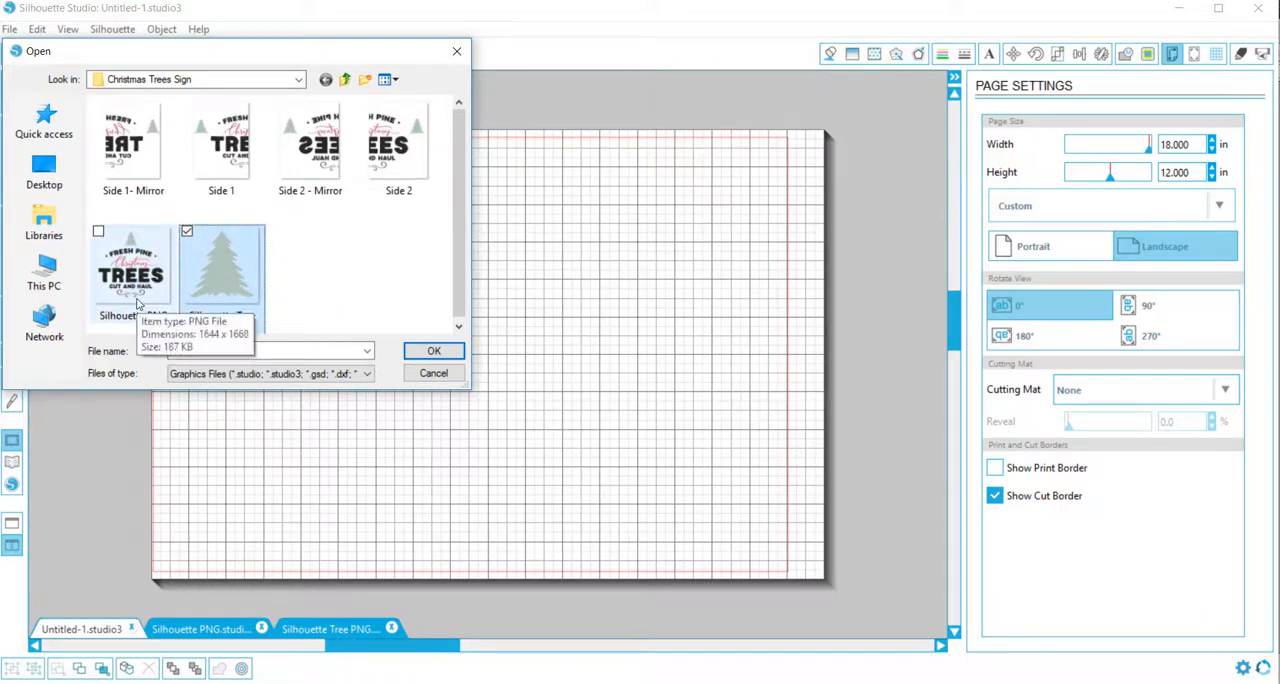
left_click(434, 350)
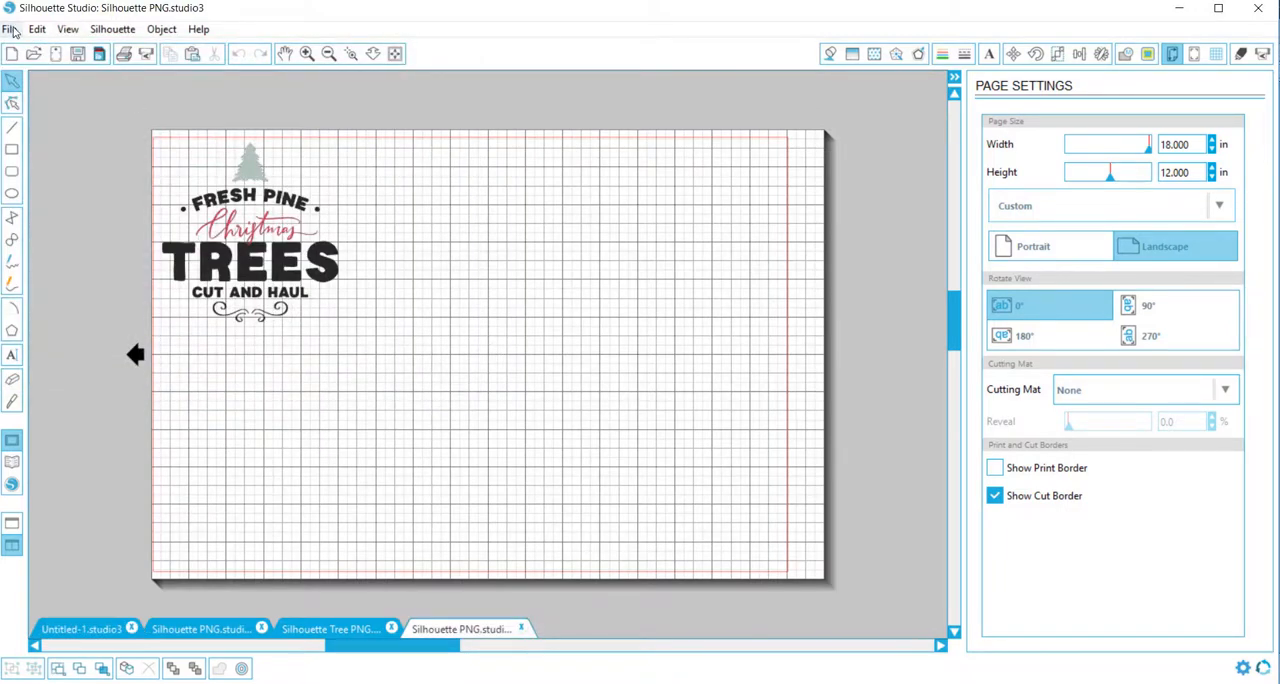
Step: Open Silhouette Tree PNG, copy the tree, and return to the sign document
left_click(13, 28)
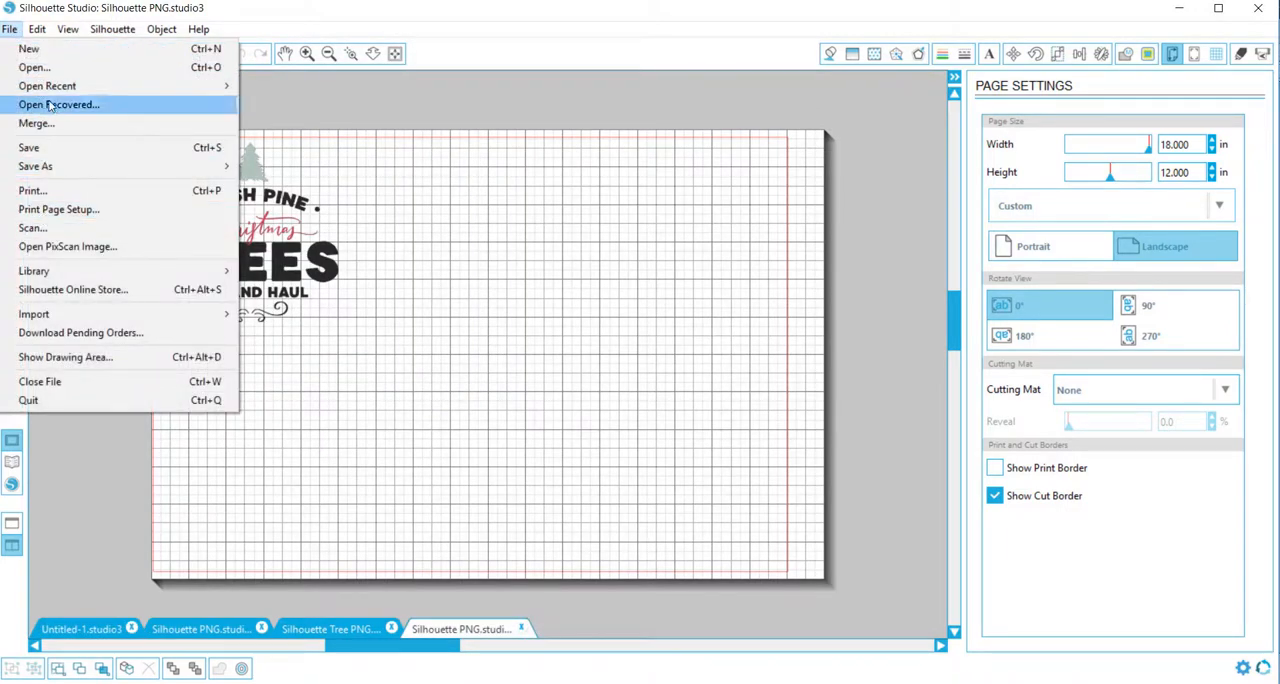
left_click(36, 68)
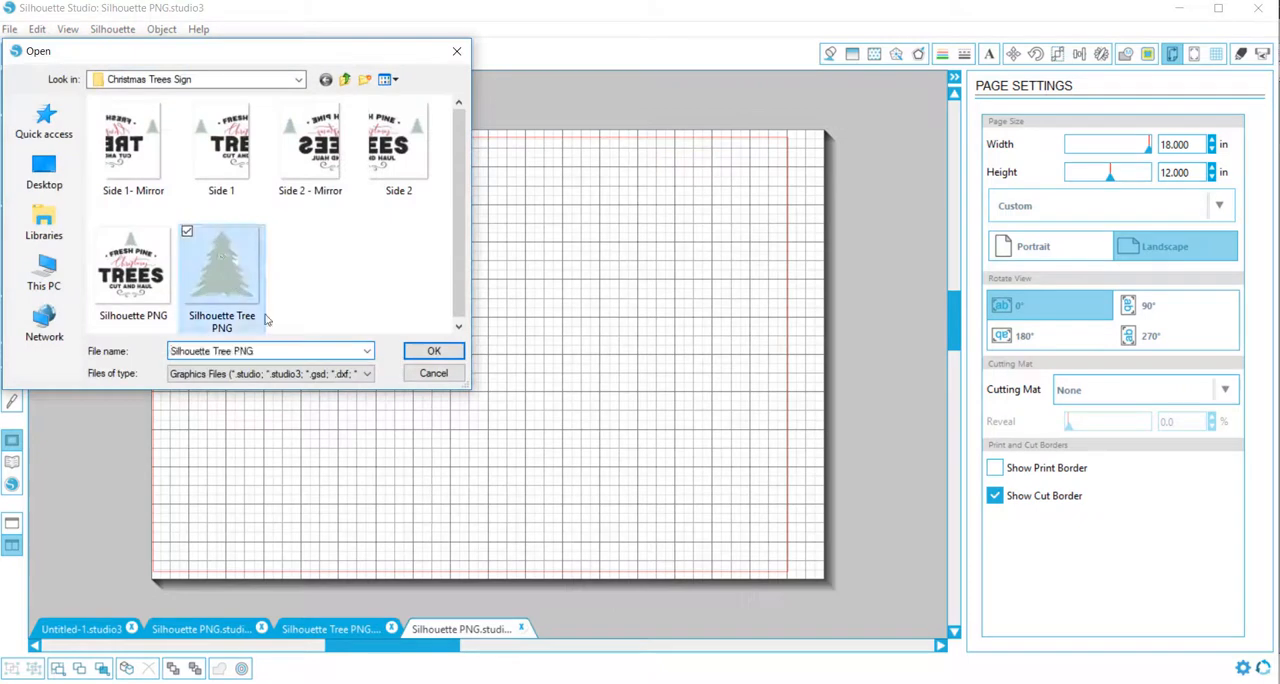
left_click(433, 350)
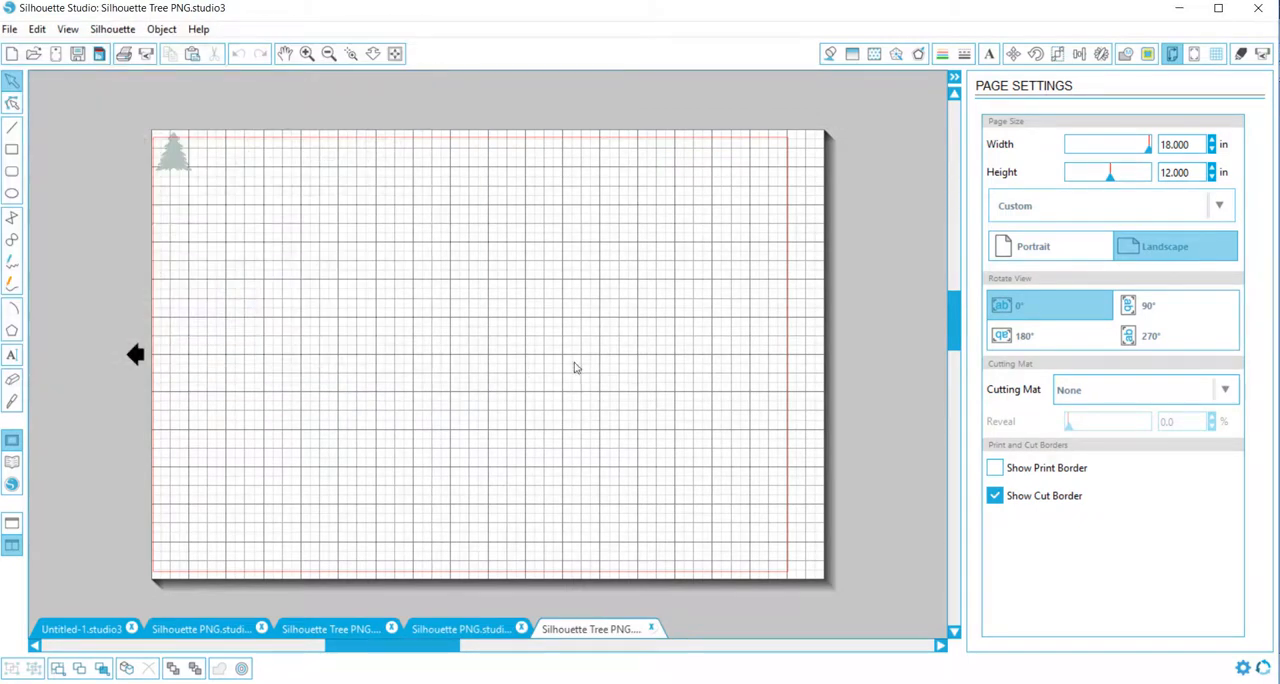
mouse_move(397, 340)
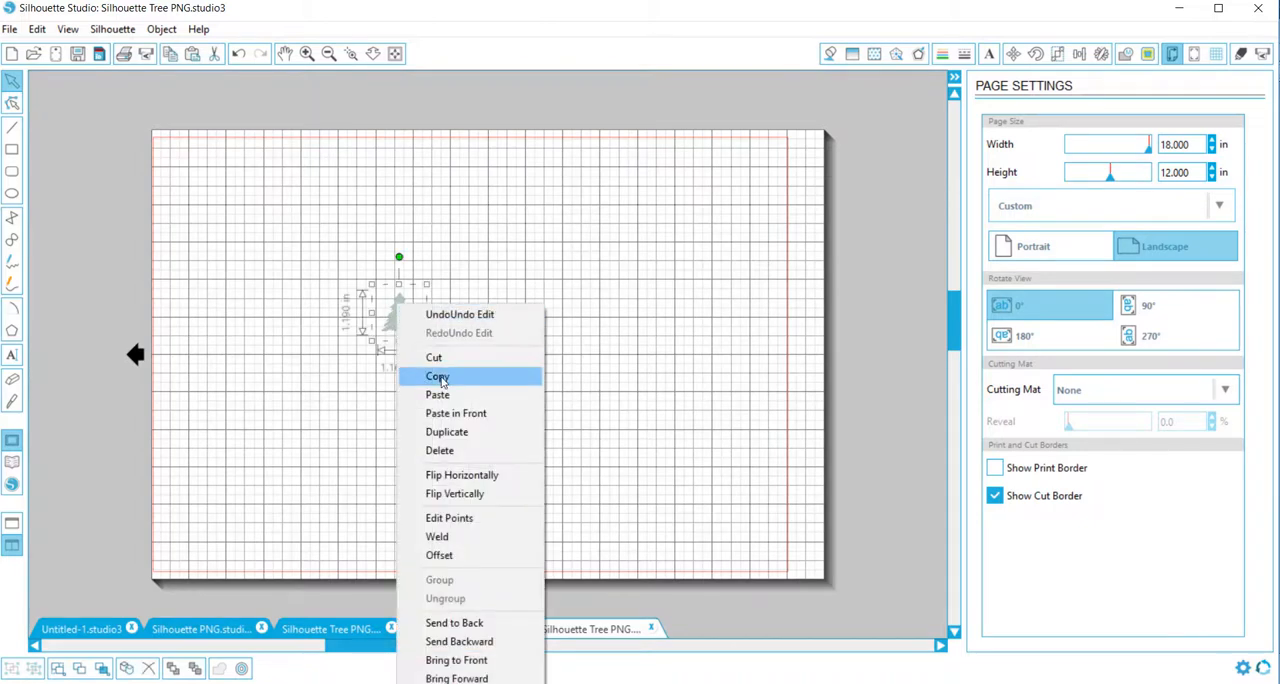
left_click(438, 376)
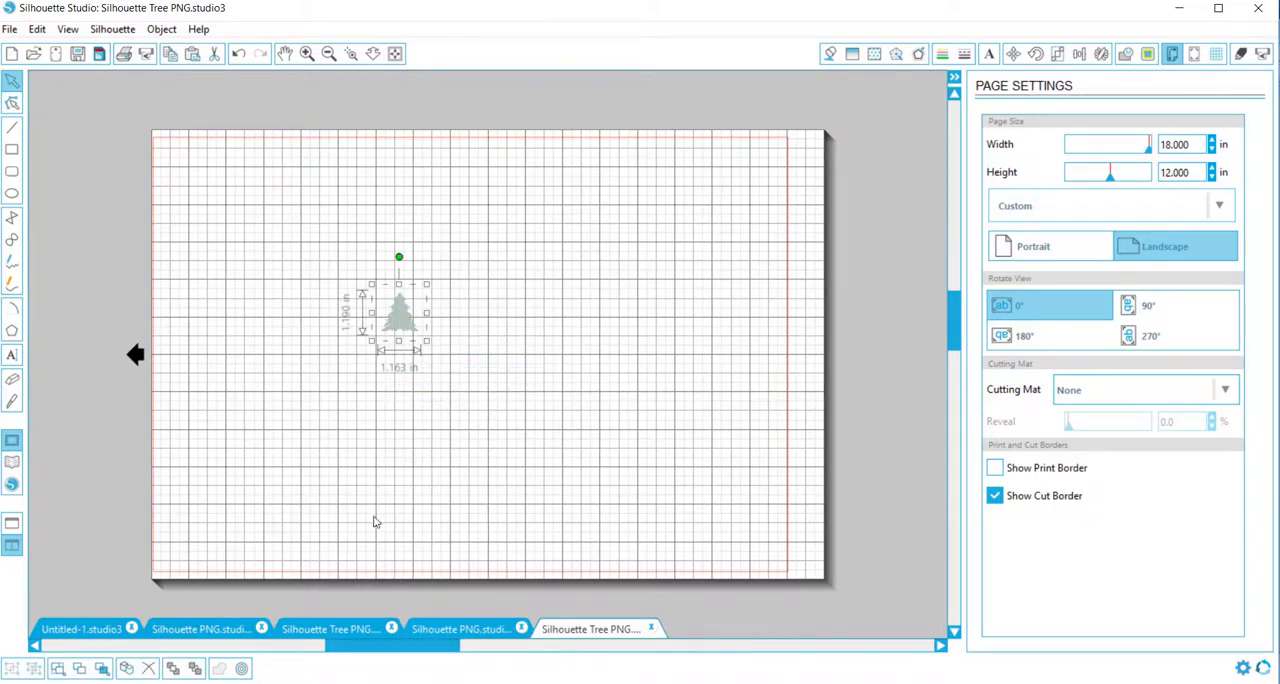
left_click(469, 628)
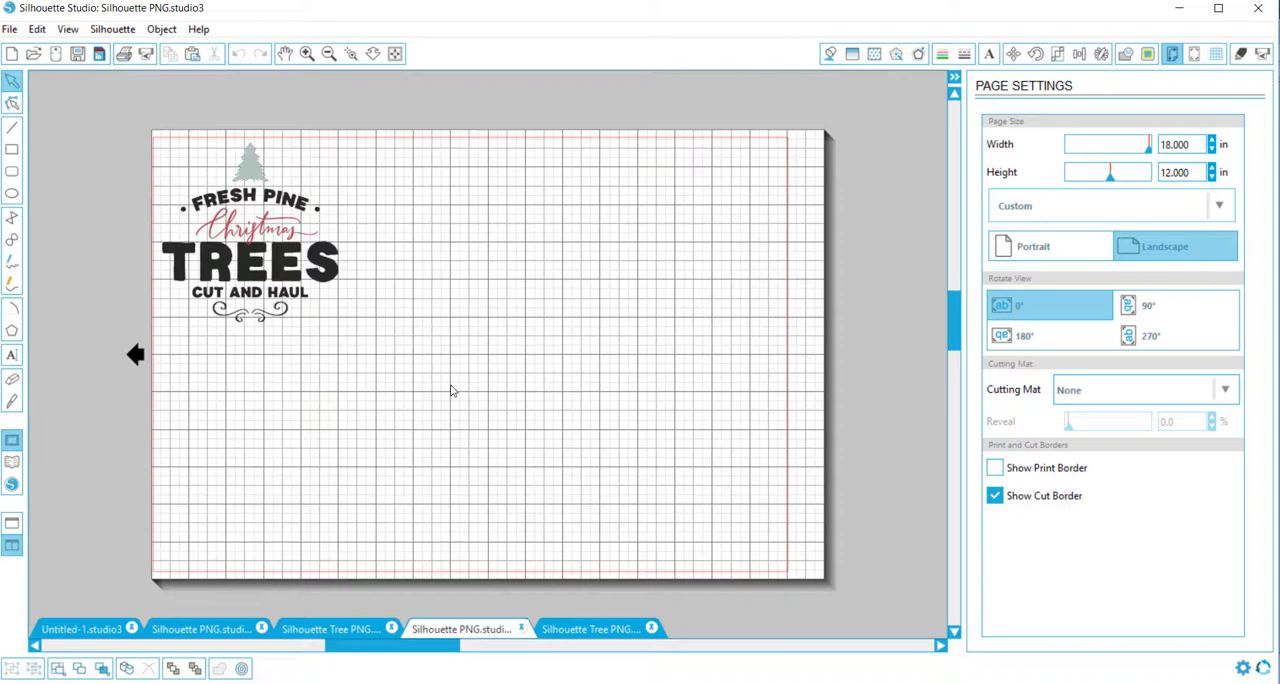
mouse_move(442, 380)
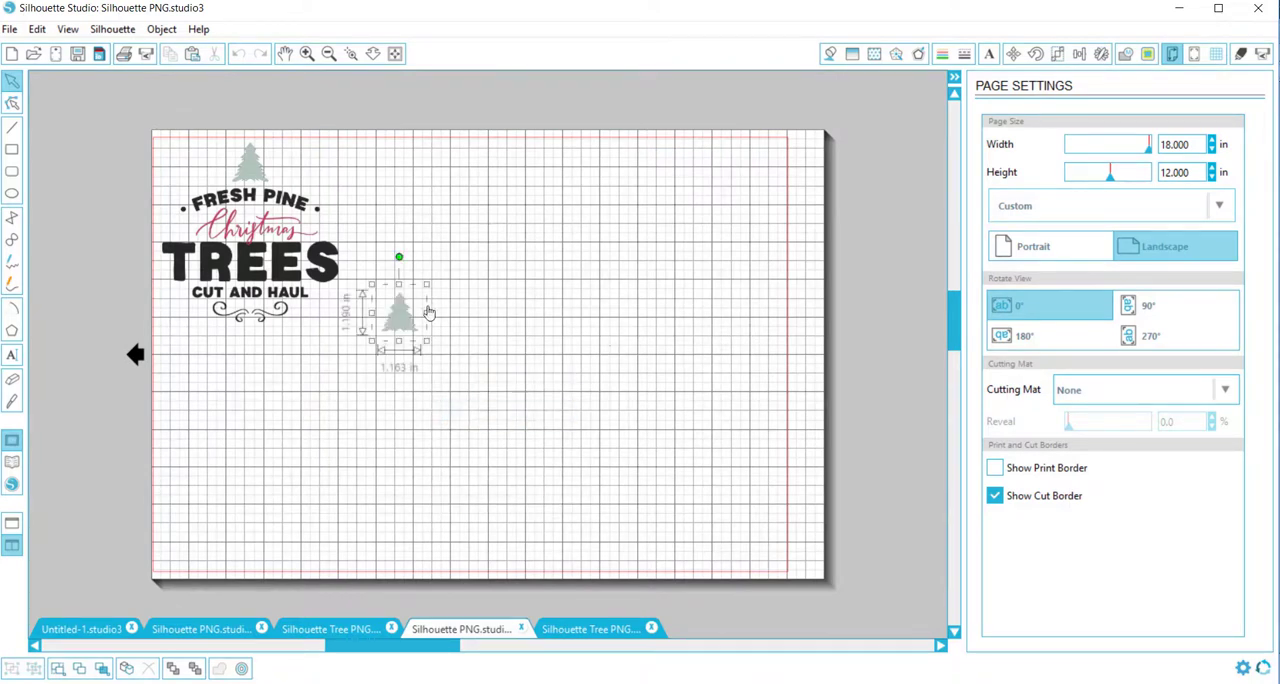
Step: Move the pasted tree beside the sign and up toward the page's upper right
left_click_drag(400, 315, 452, 275)
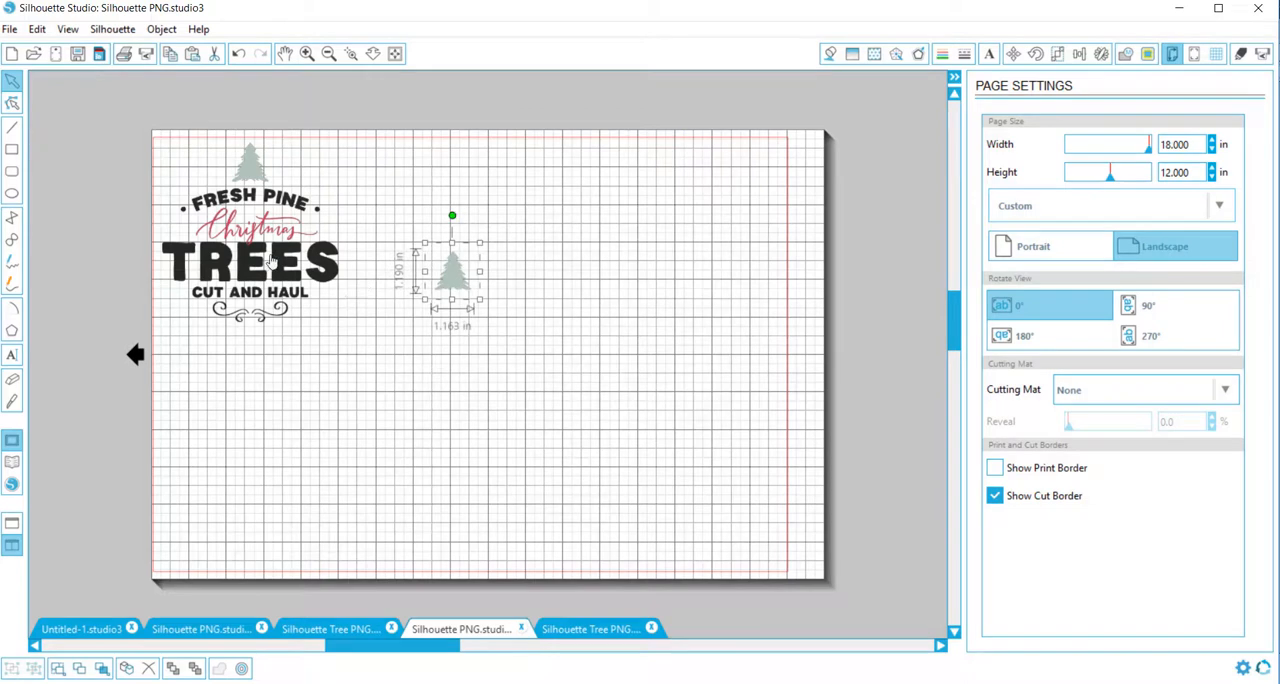
mouse_move(457, 283)
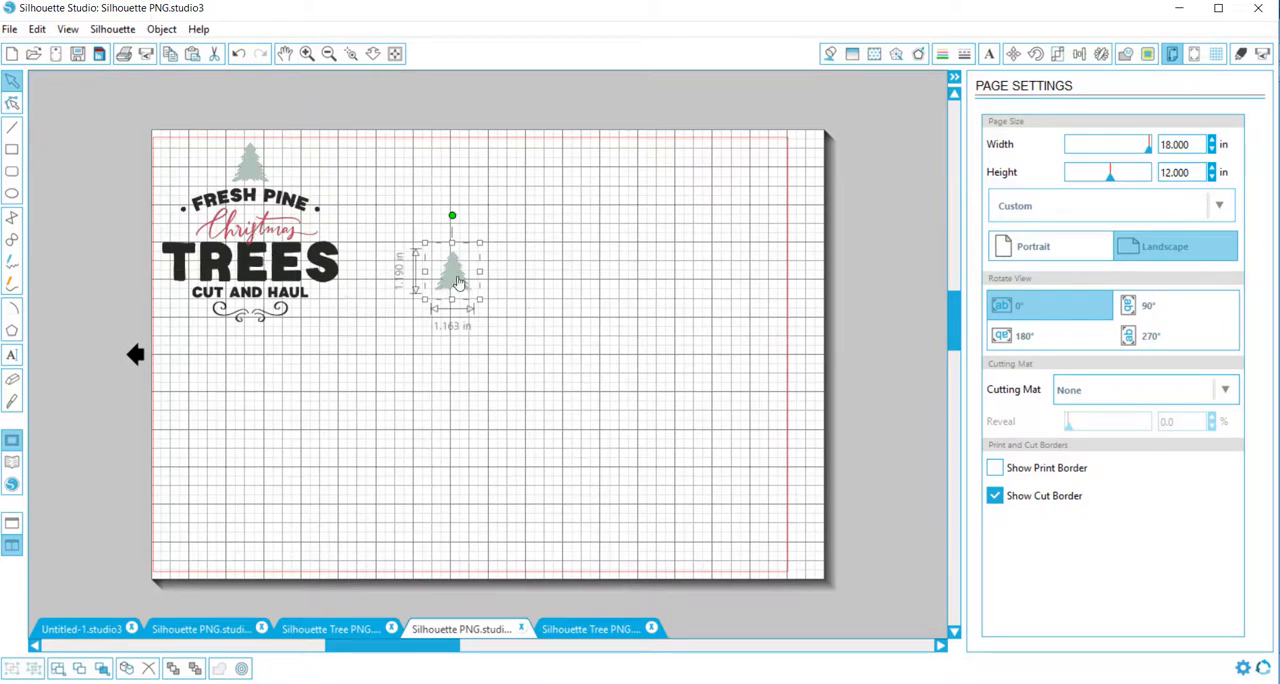
left_click_drag(452, 272, 725, 240)
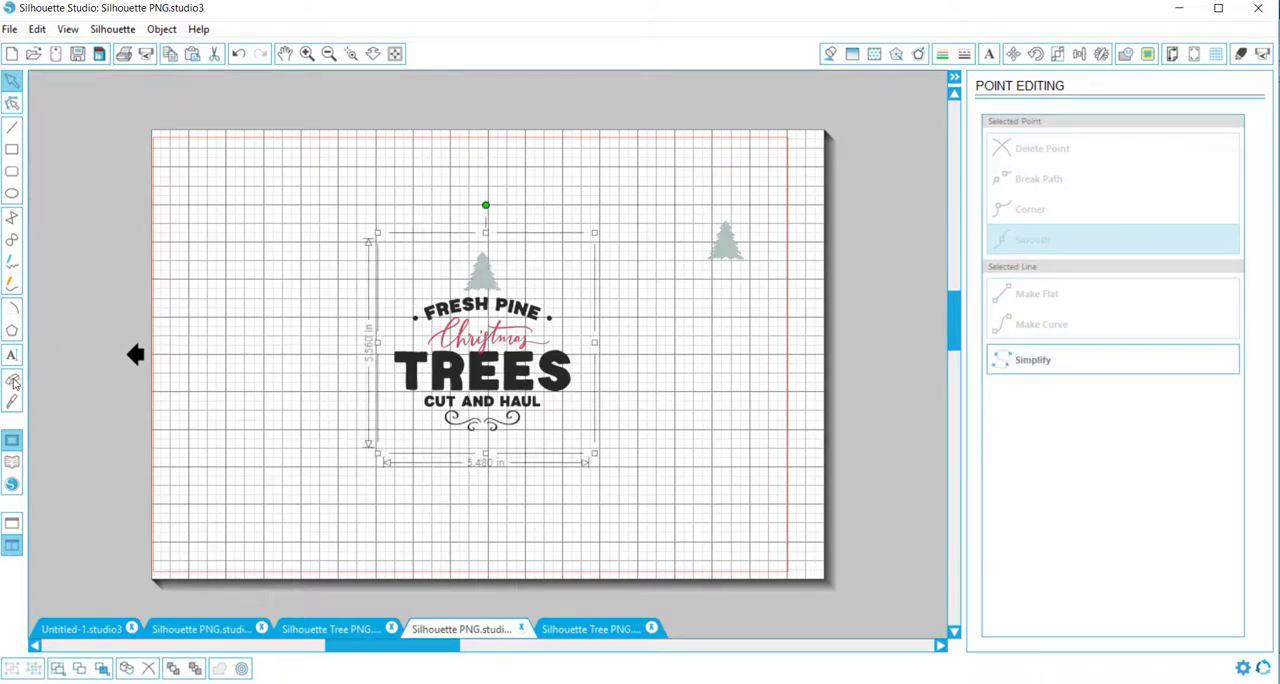
Step: Zoom in on the sign area and select the tree at its upper right
left_click(14, 380)
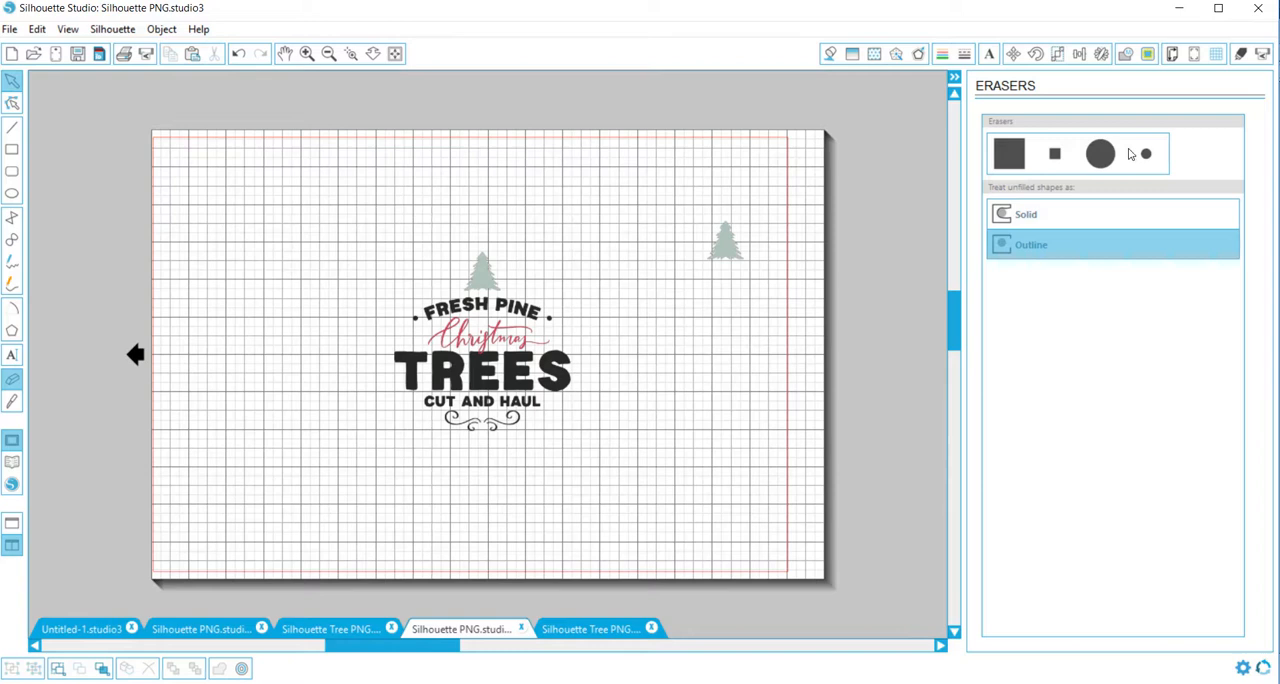
left_click(1147, 153)
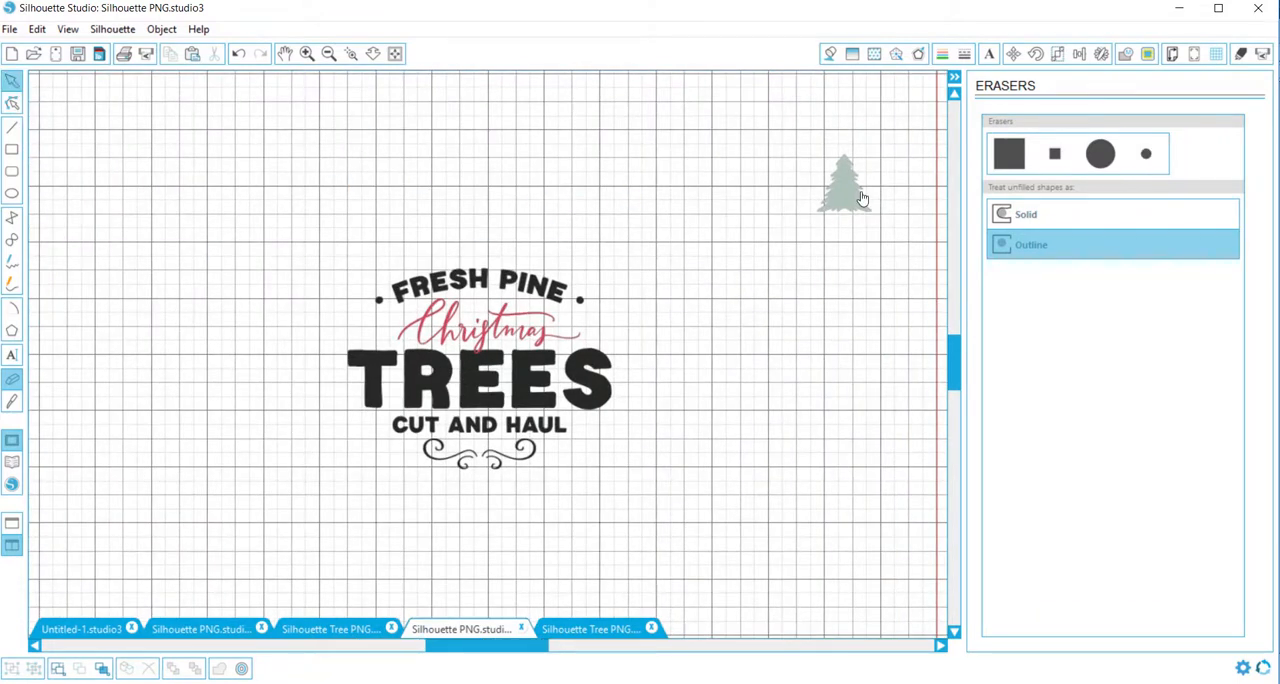
right_click(843, 190)
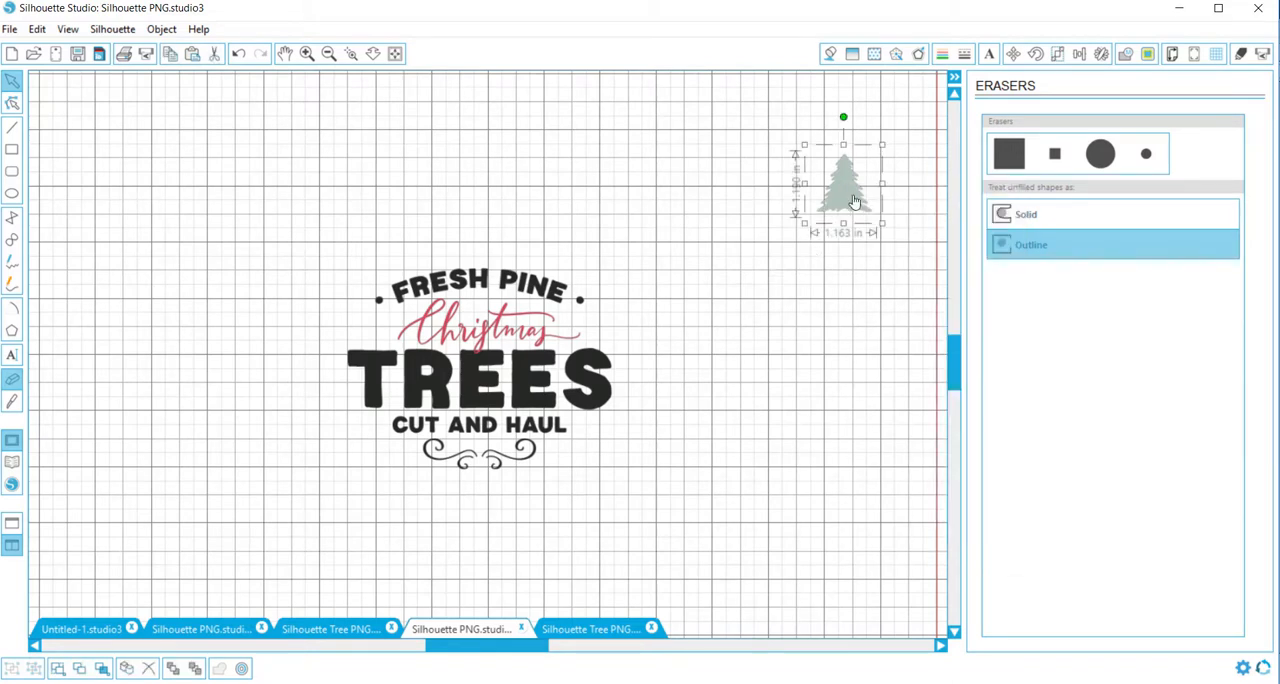
Step: Duplicate the tree and place one copy on each side of the sign's lettering
left_click(1099, 54)
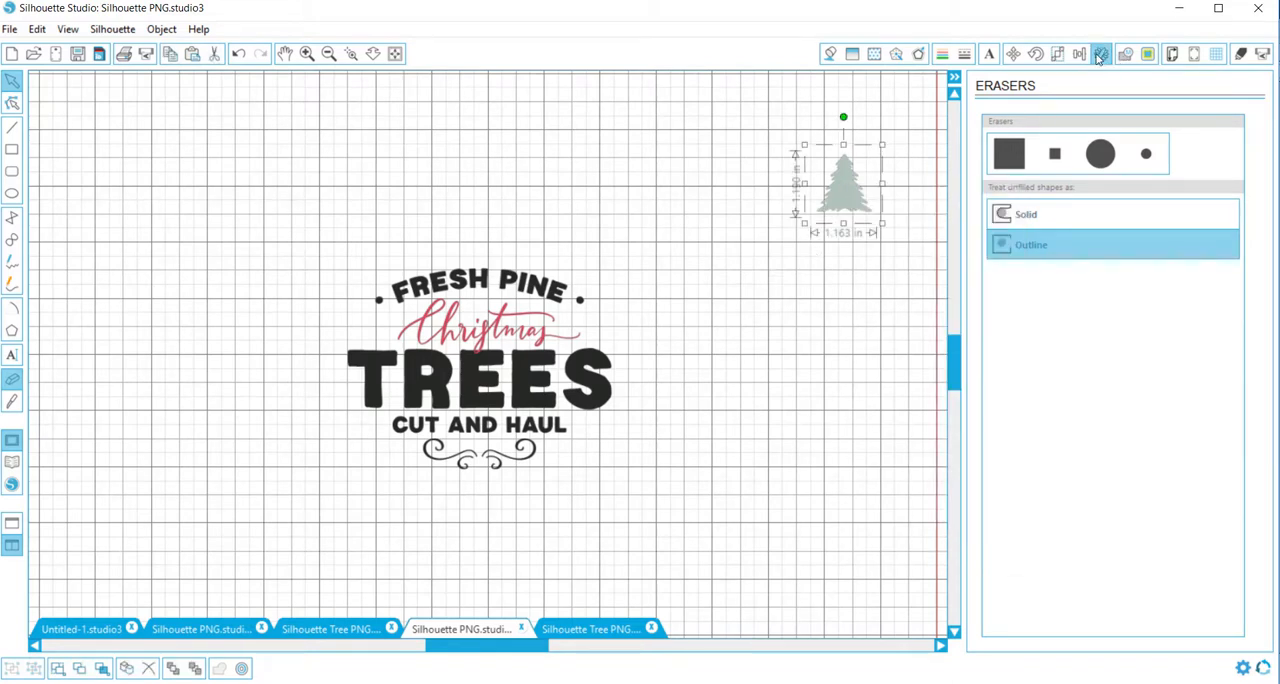
left_click(1096, 54)
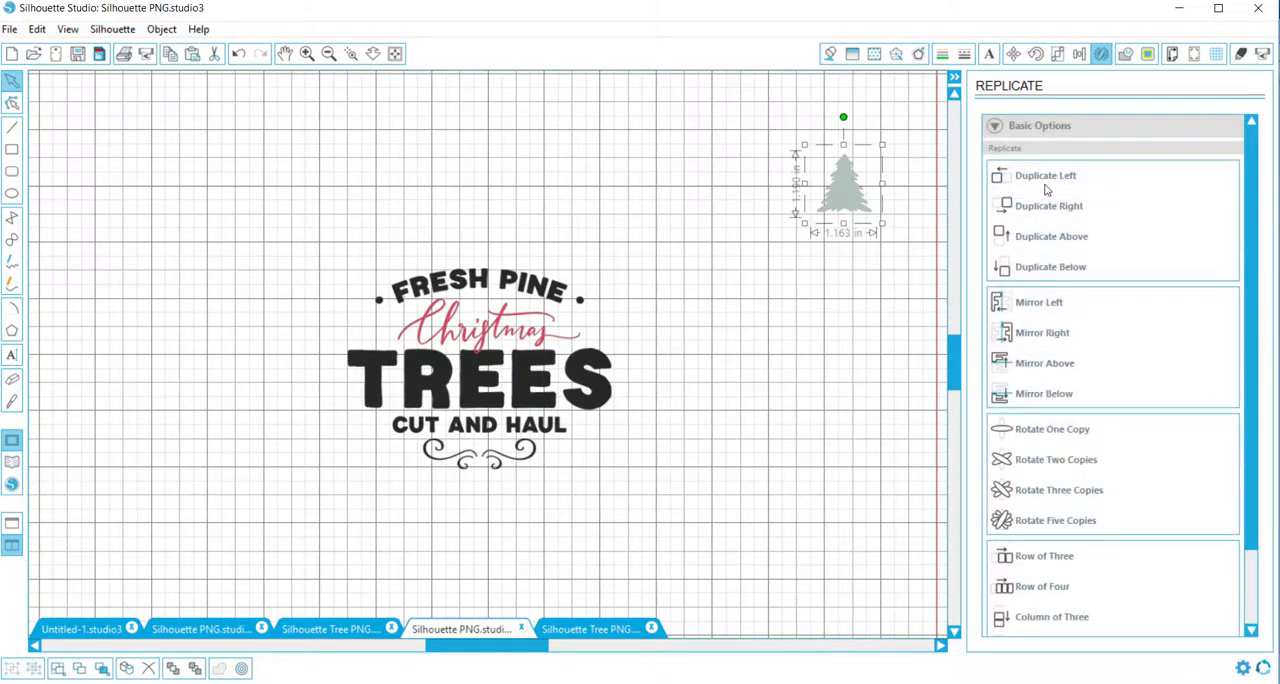
left_click(1043, 175)
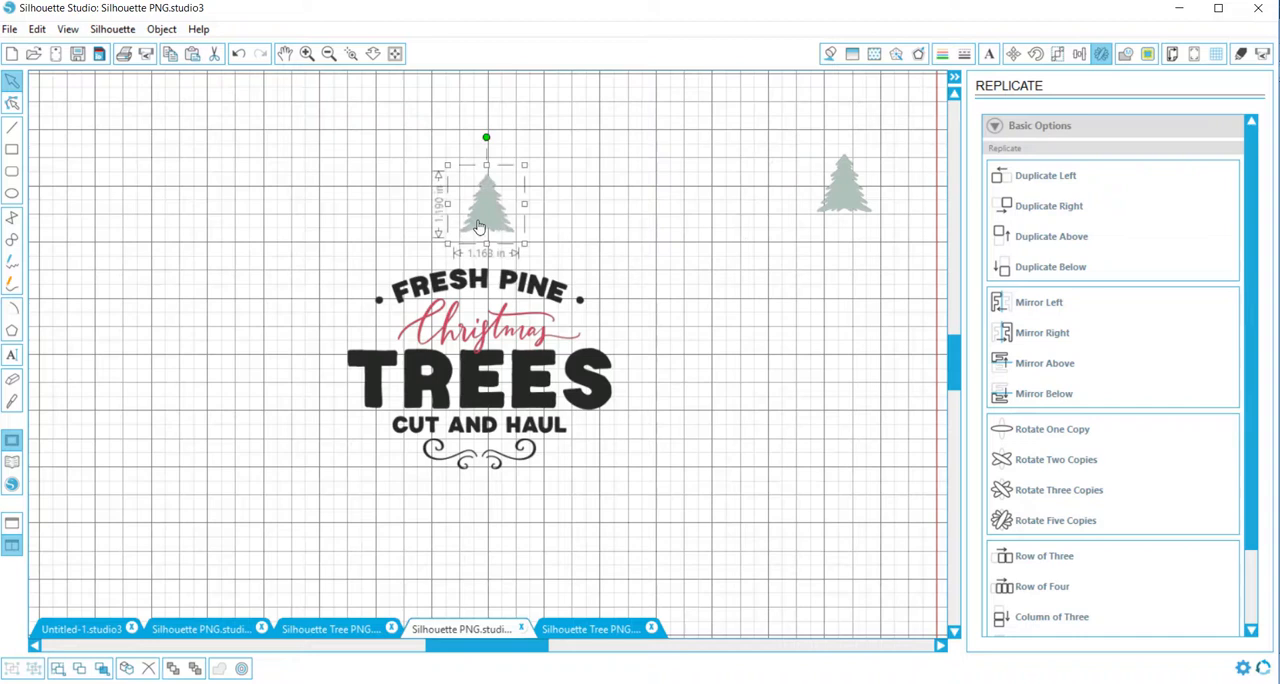
left_click_drag(486, 210, 298, 345)
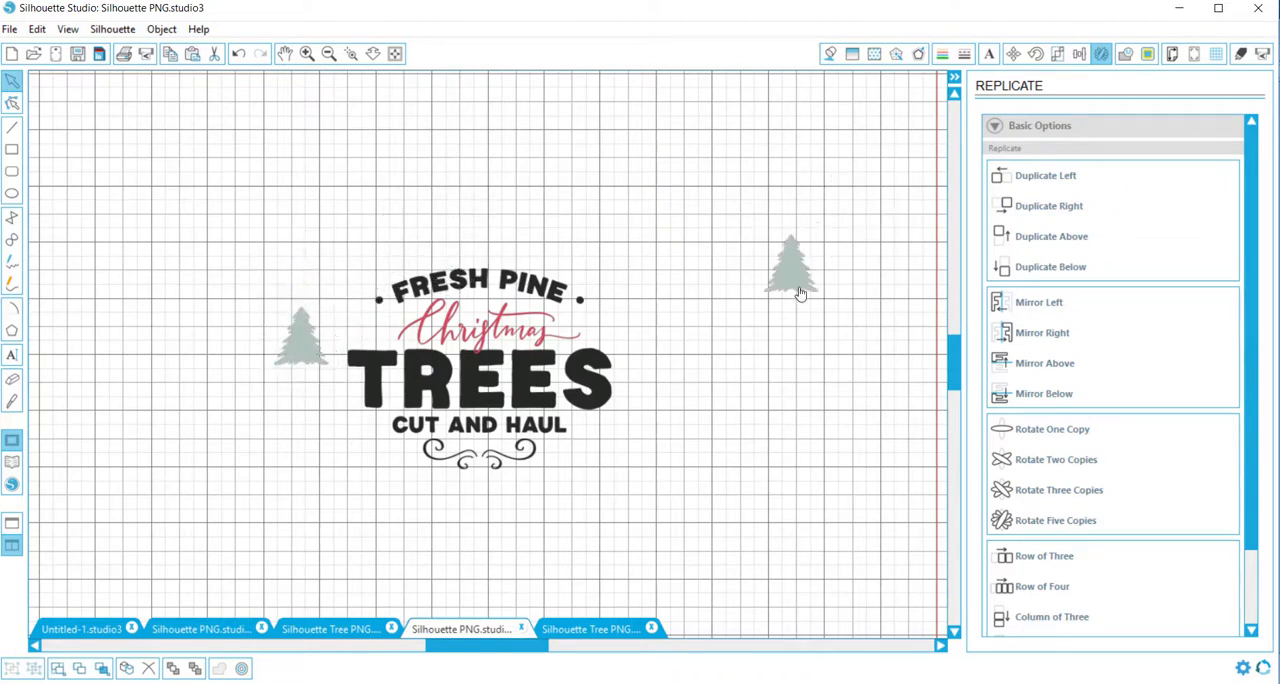
left_click_drag(790, 265, 655, 340)
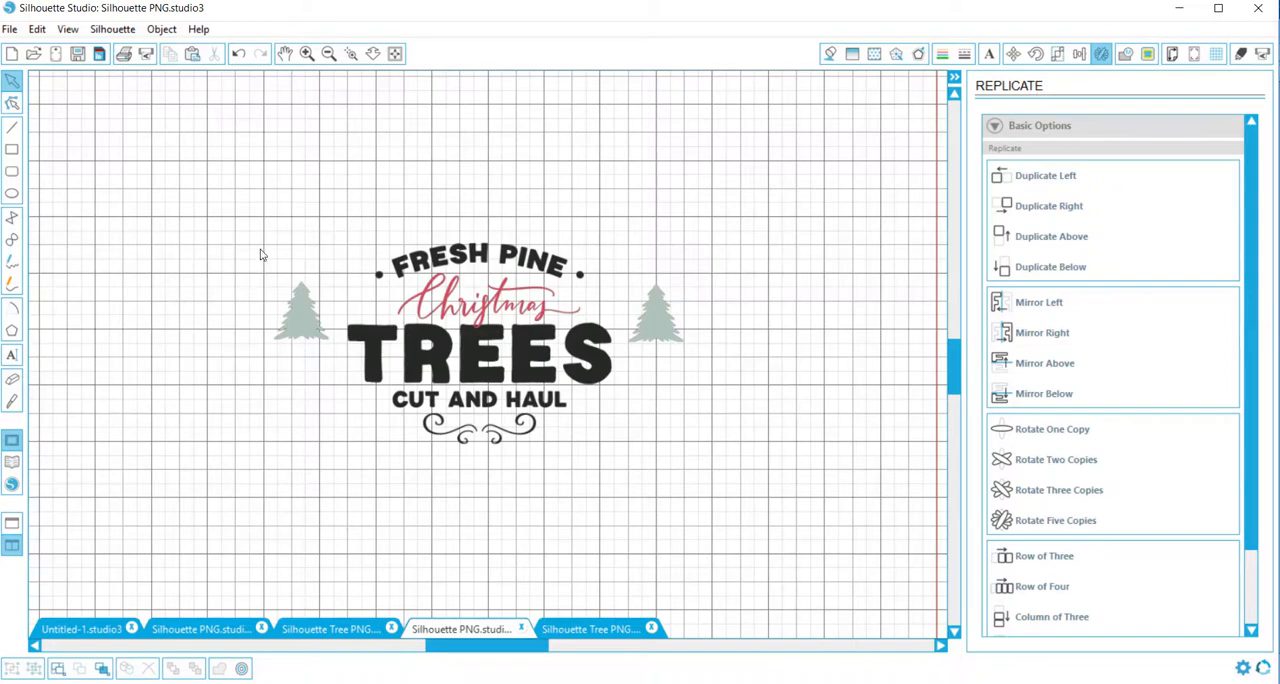
left_click(298, 325)
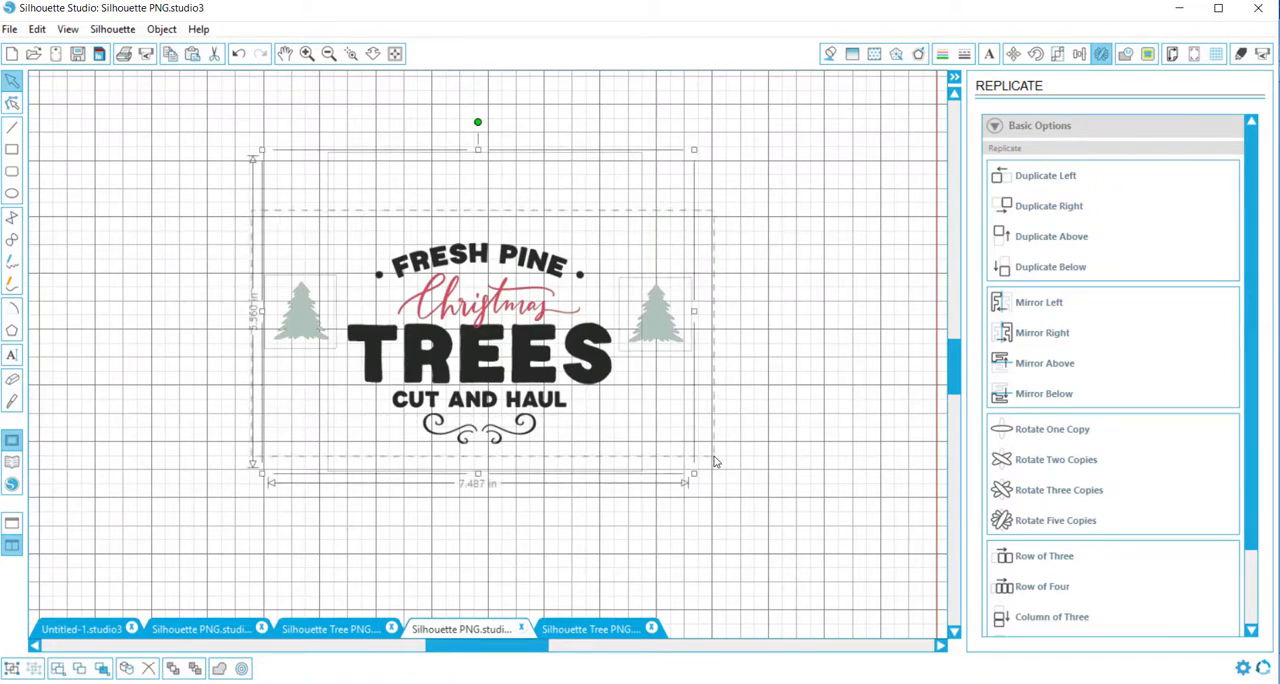
mouse_move(278, 164)
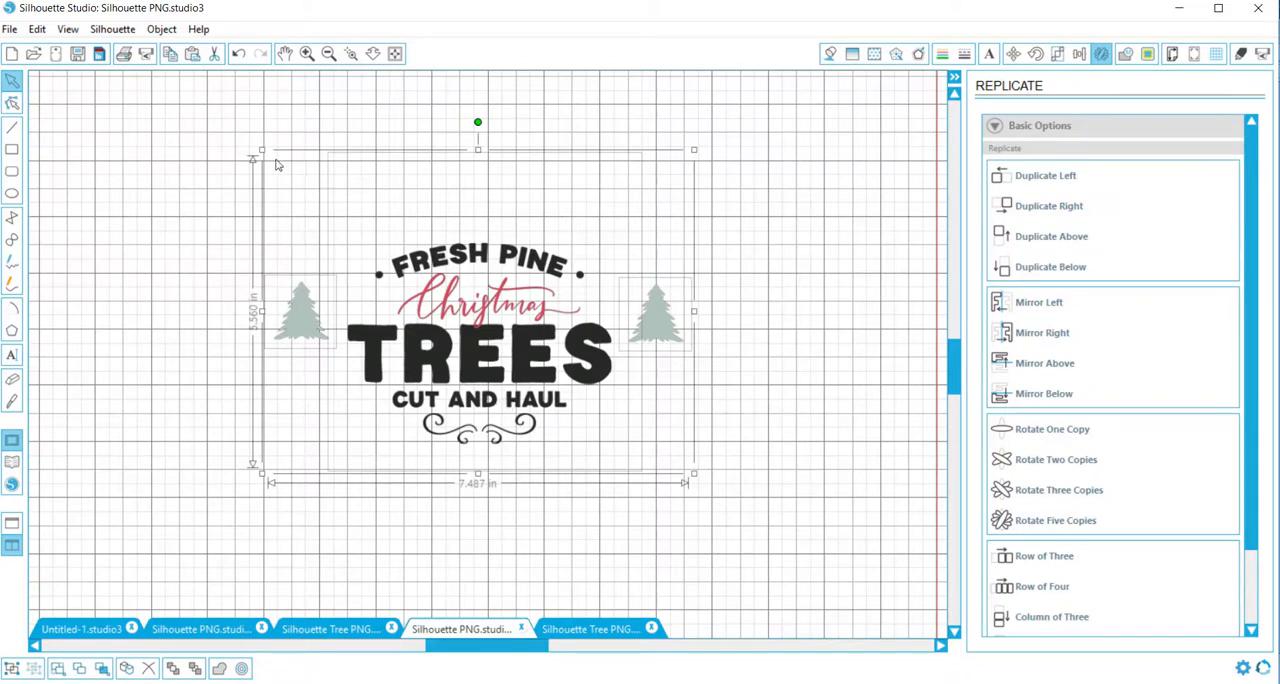
mouse_move(628, 377)
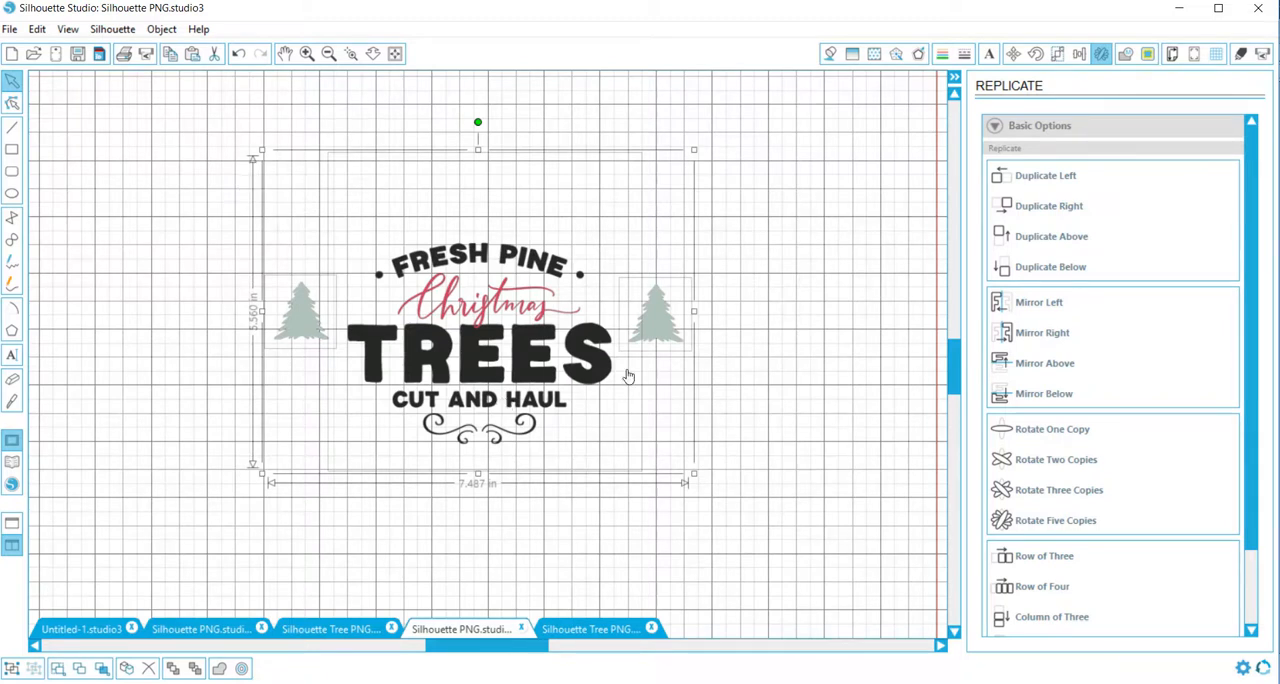
mouse_move(577, 388)
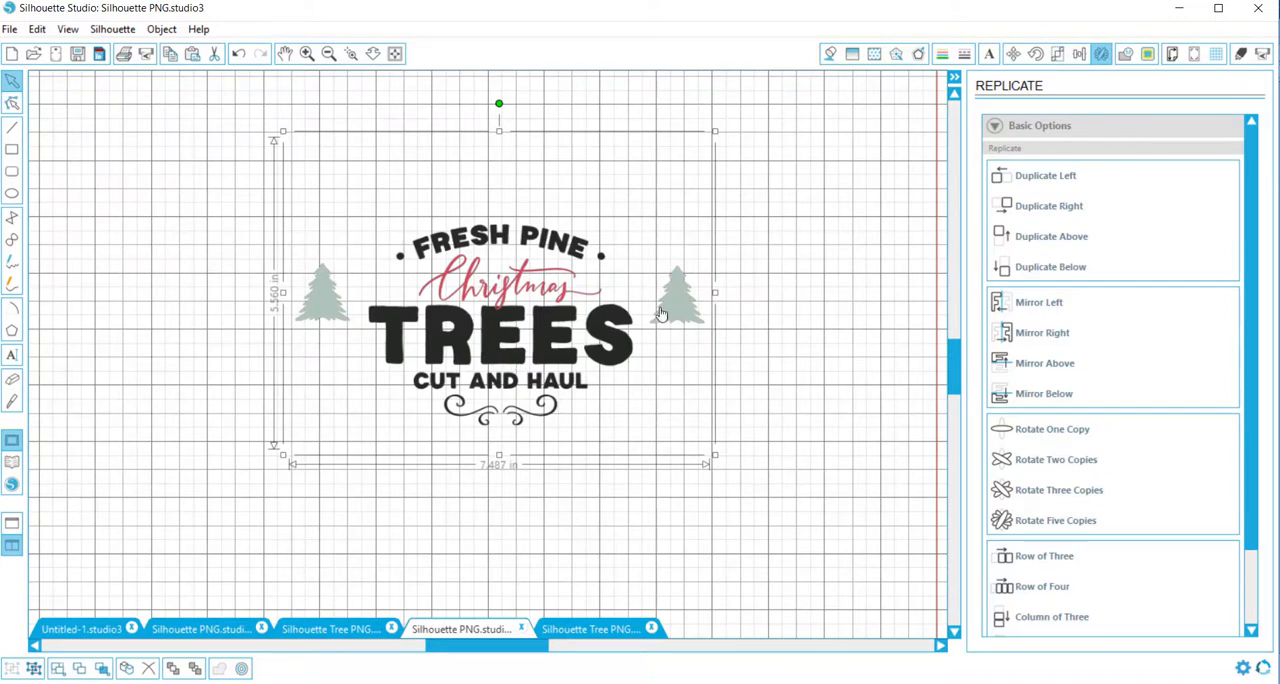
Step: Bring up the Trace options for the grouped sign and trees
left_click(1145, 57)
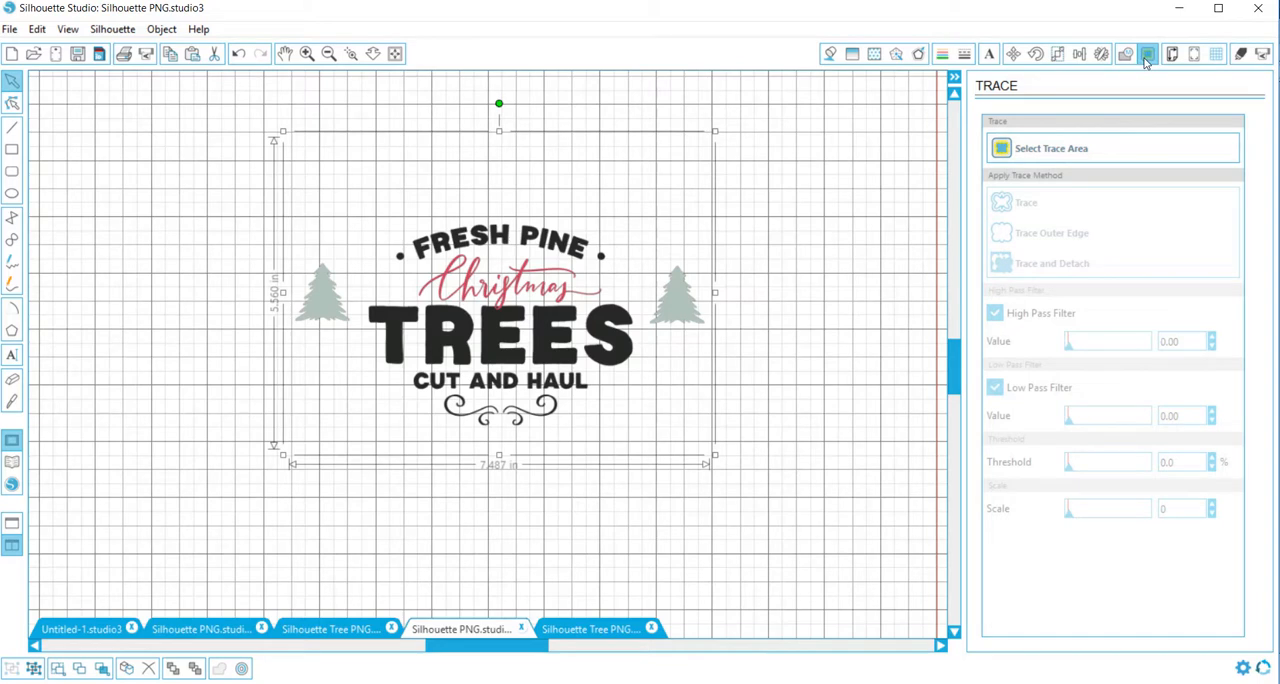
mouse_move(1149, 53)
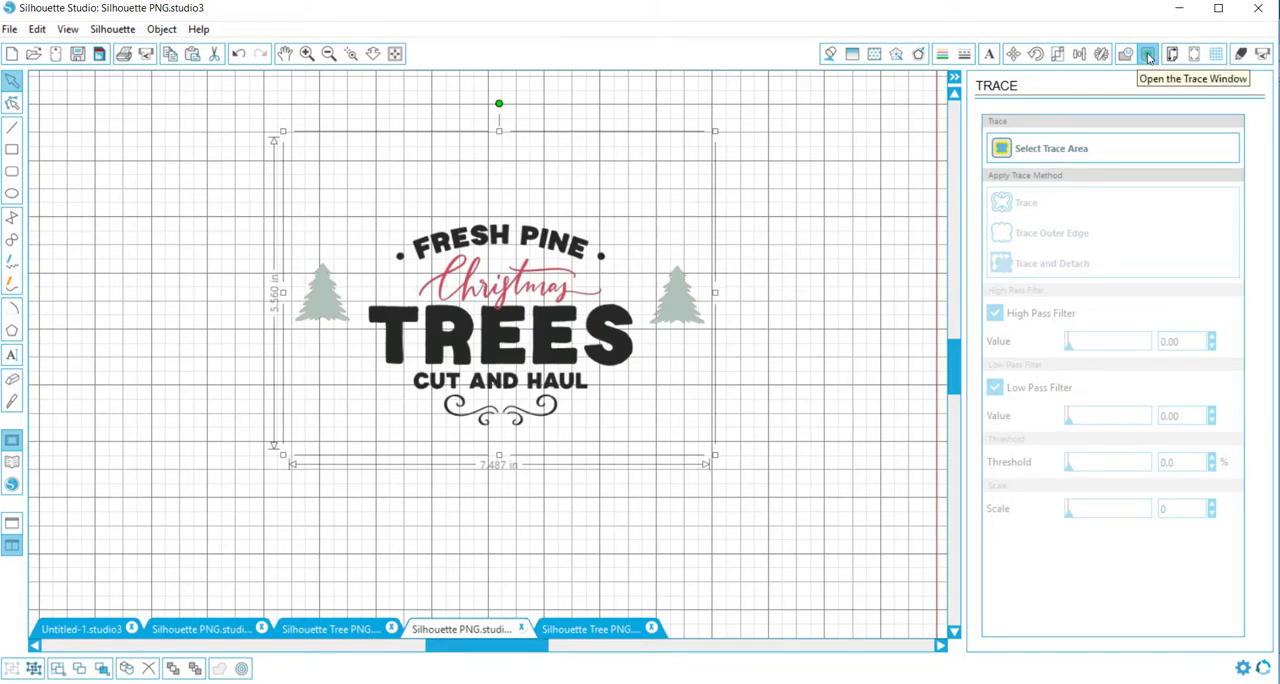
mouse_move(512, 26)
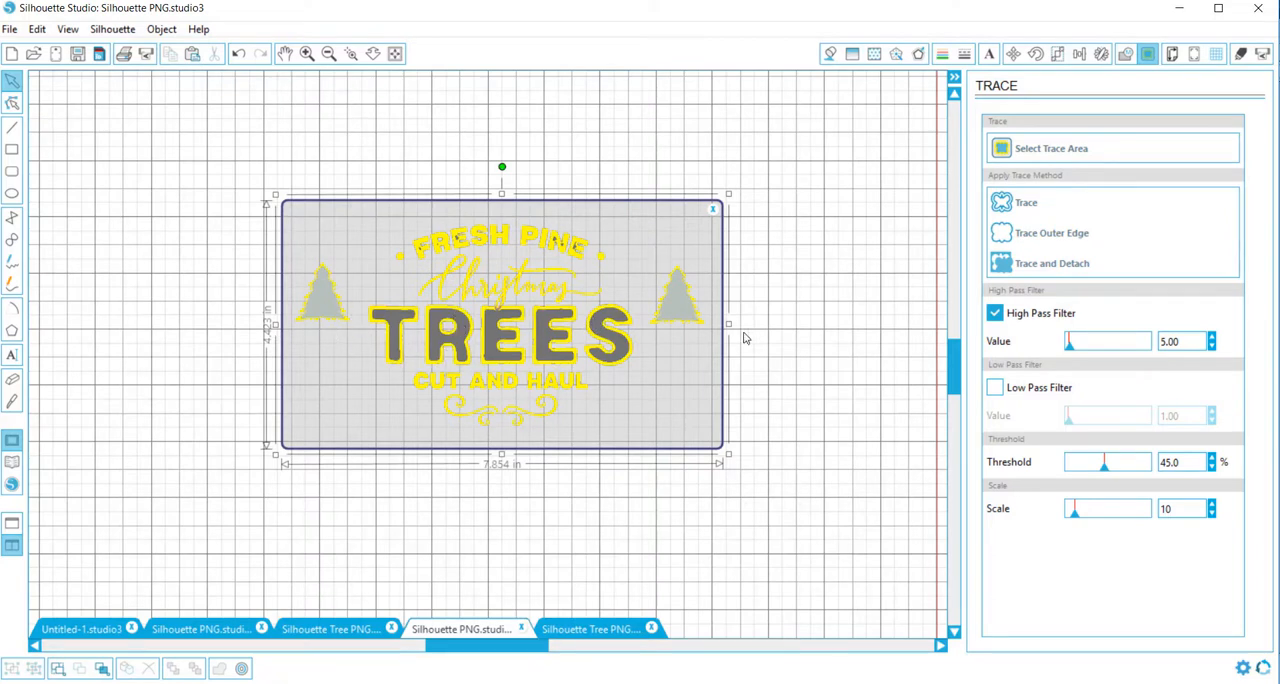
mouse_move(747, 349)
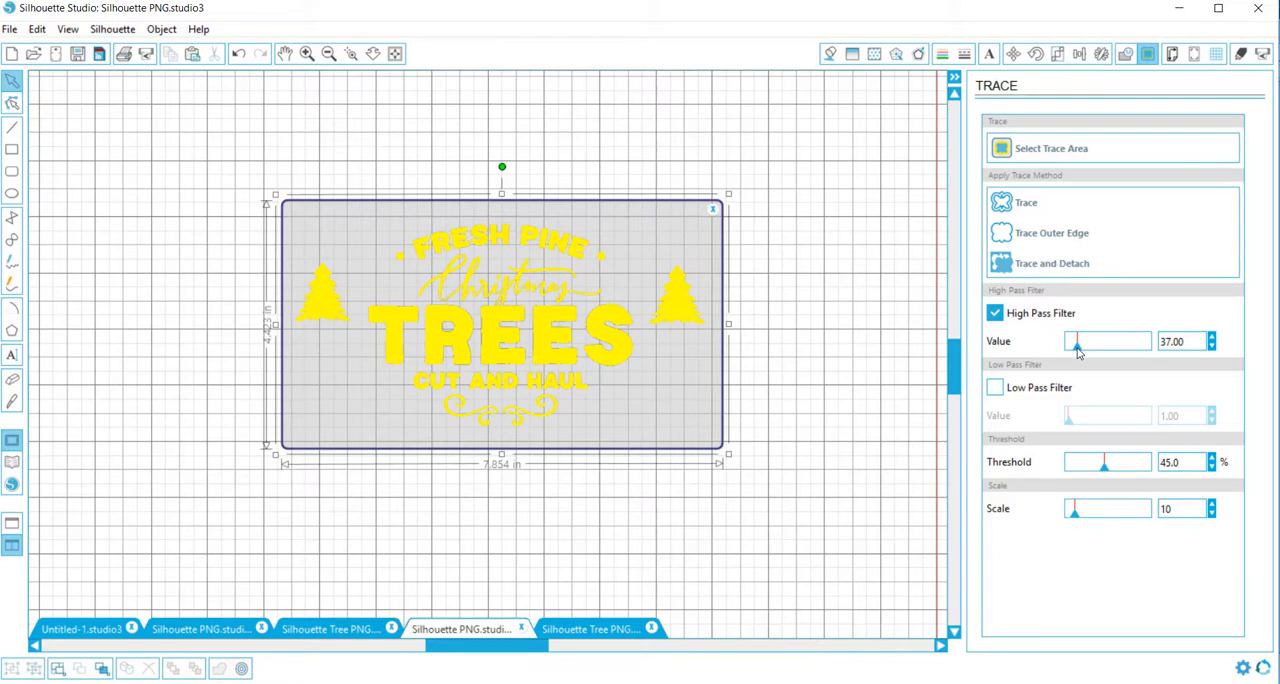
mouse_move(1082, 373)
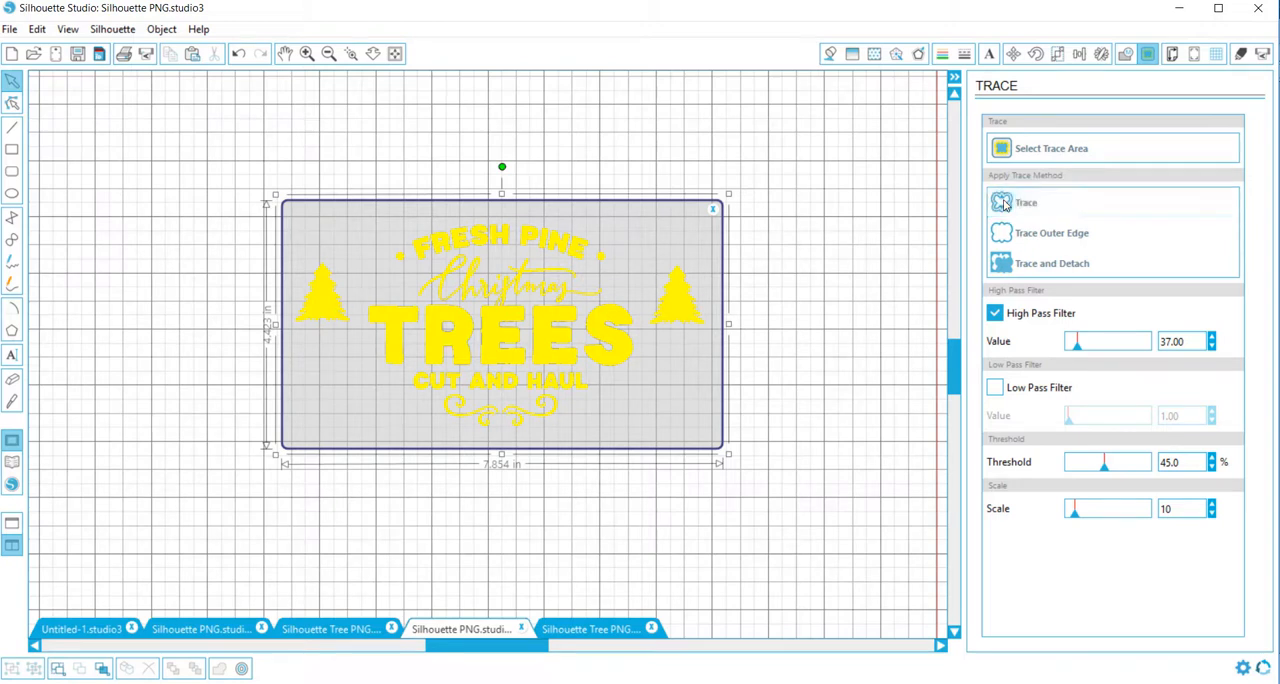
Step: Trace the marked area into red cut-line outlines of the letters and trees
left_click(1000, 202)
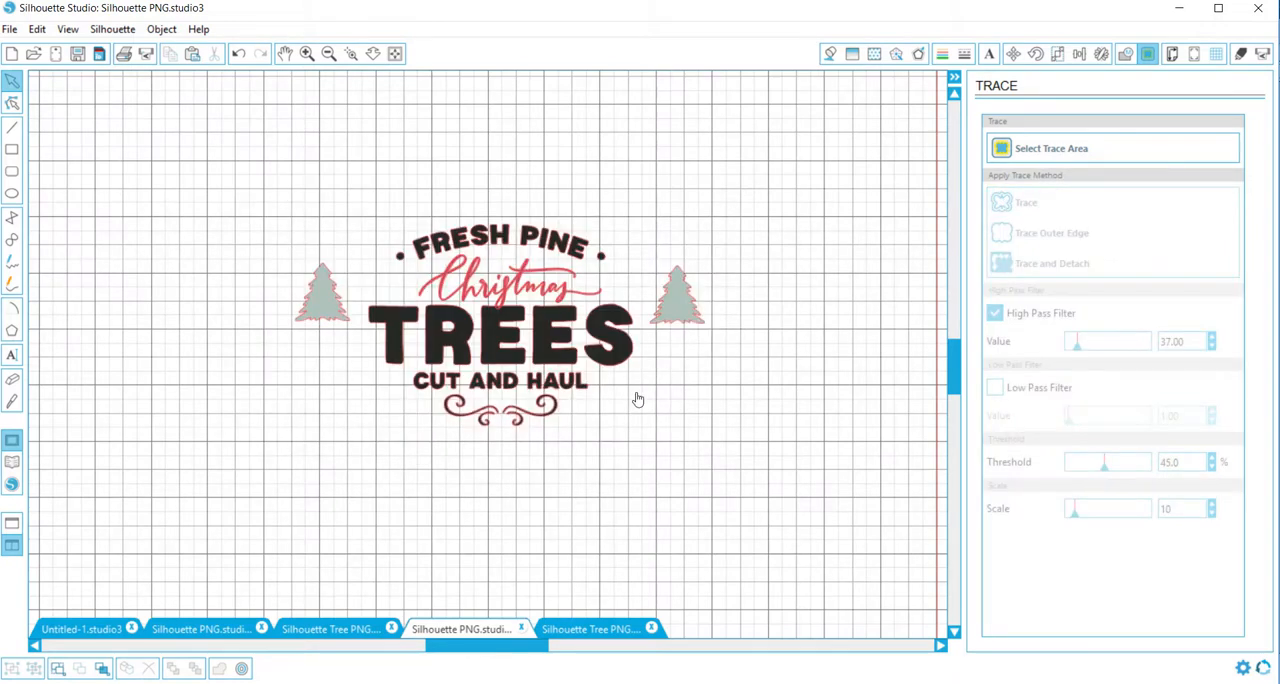
mouse_move(567, 372)
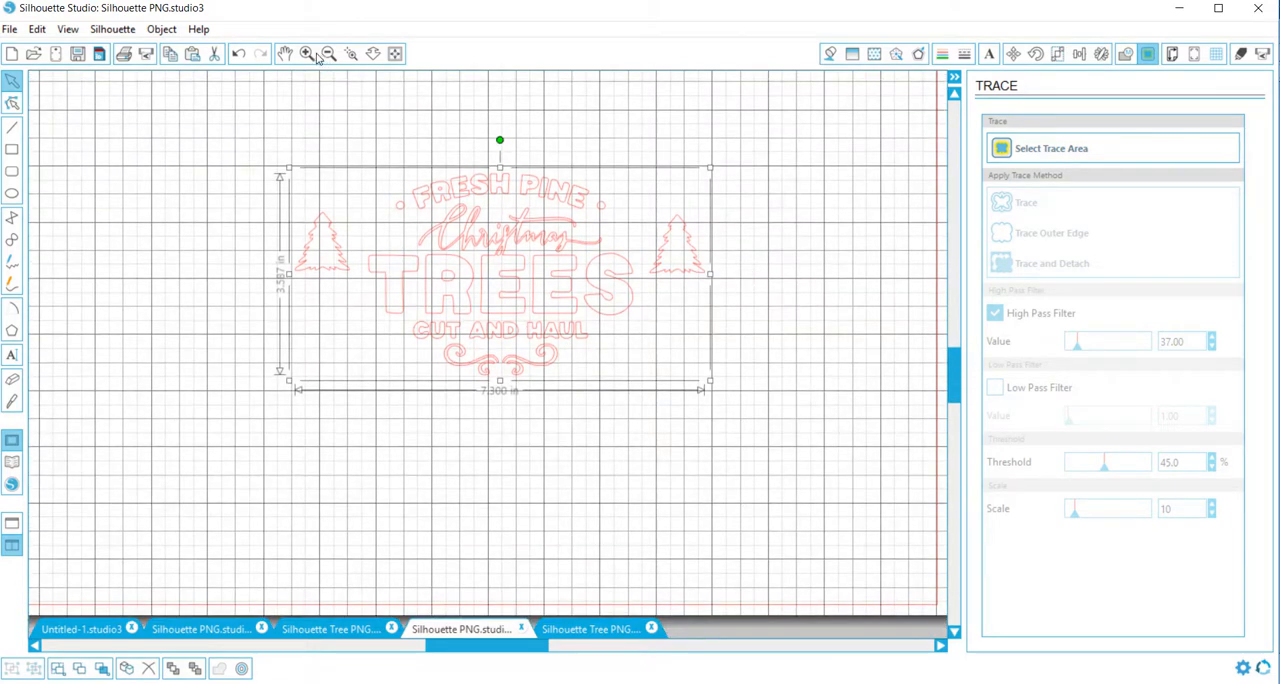
Step: Zoom to the whole page and deselect the enlarged 15.6-inch-wide traced sign
left_click(329, 54)
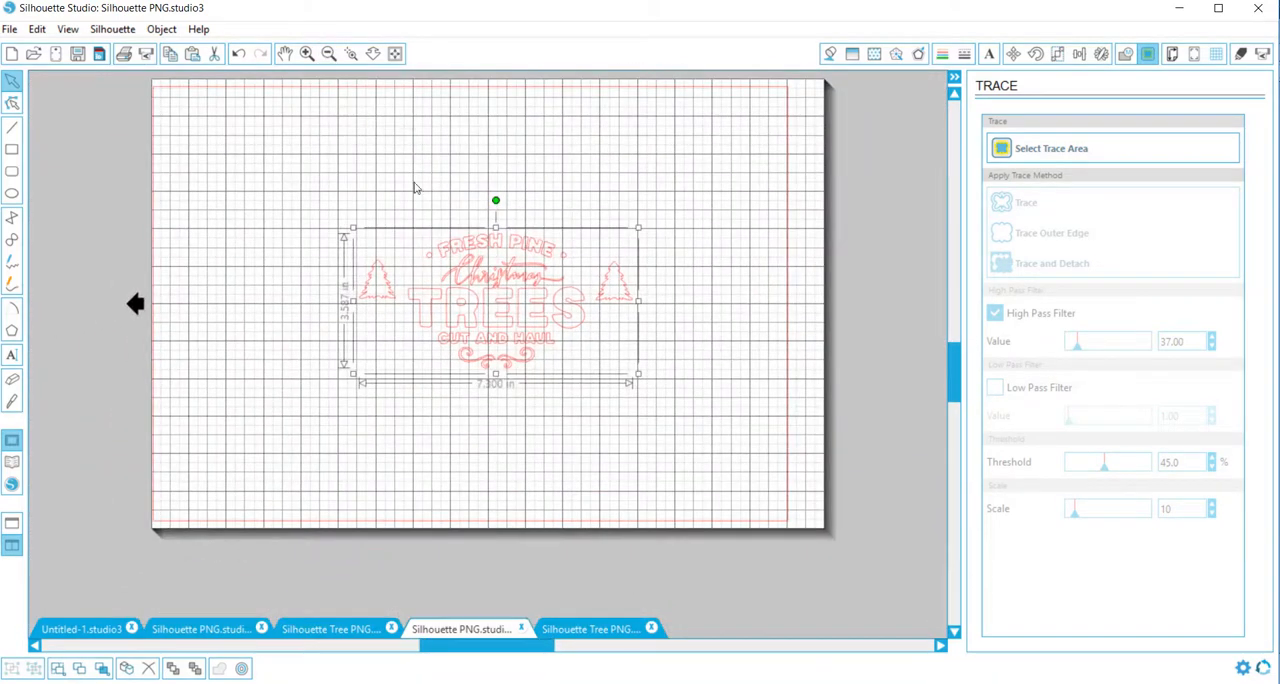
mouse_move(378, 232)
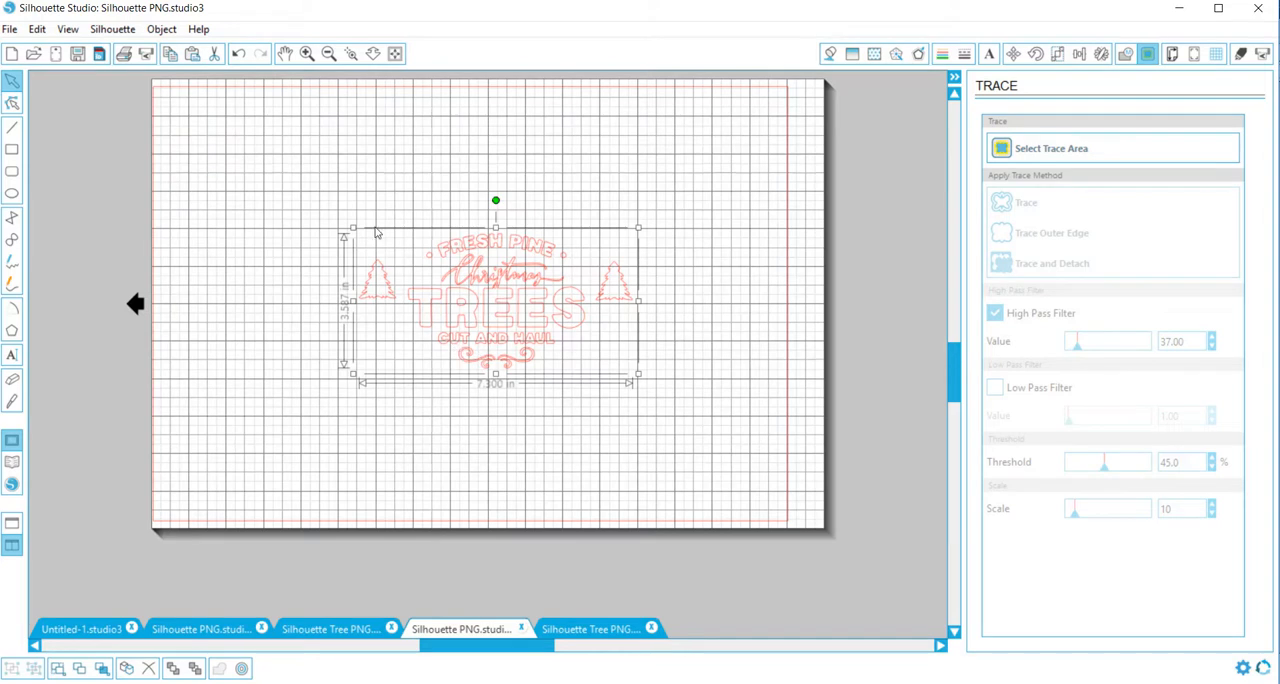
mouse_move(362, 231)
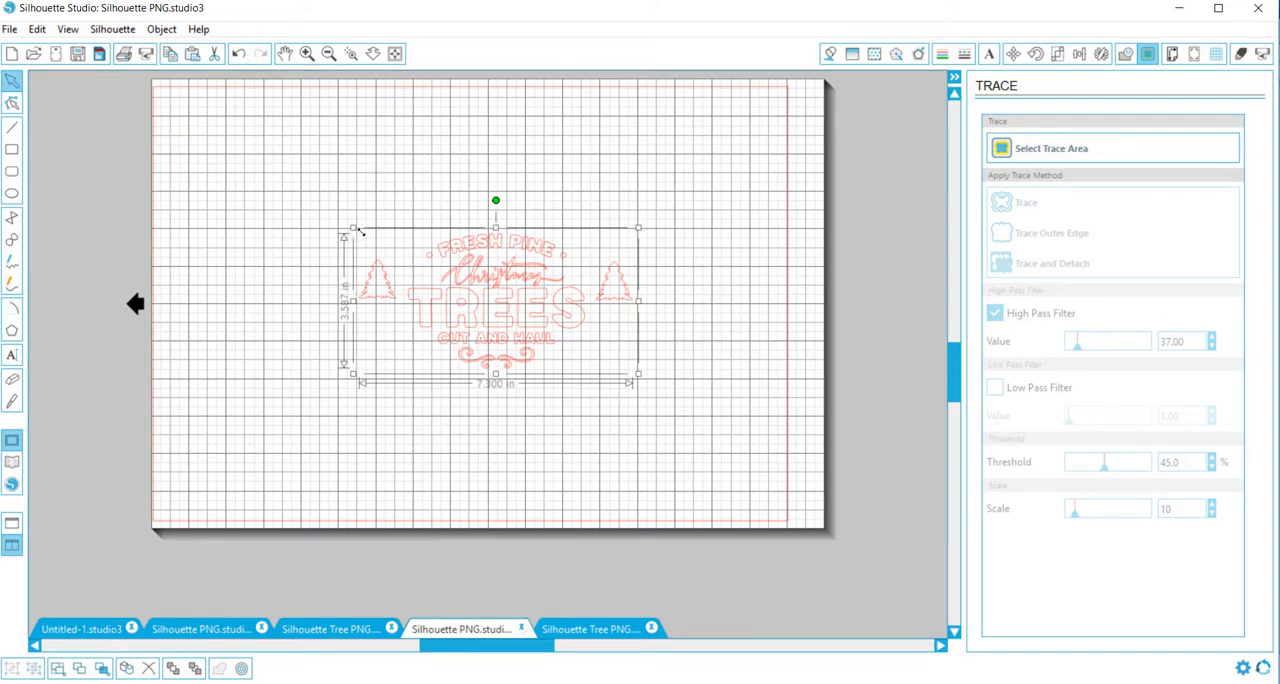
mouse_move(785, 218)
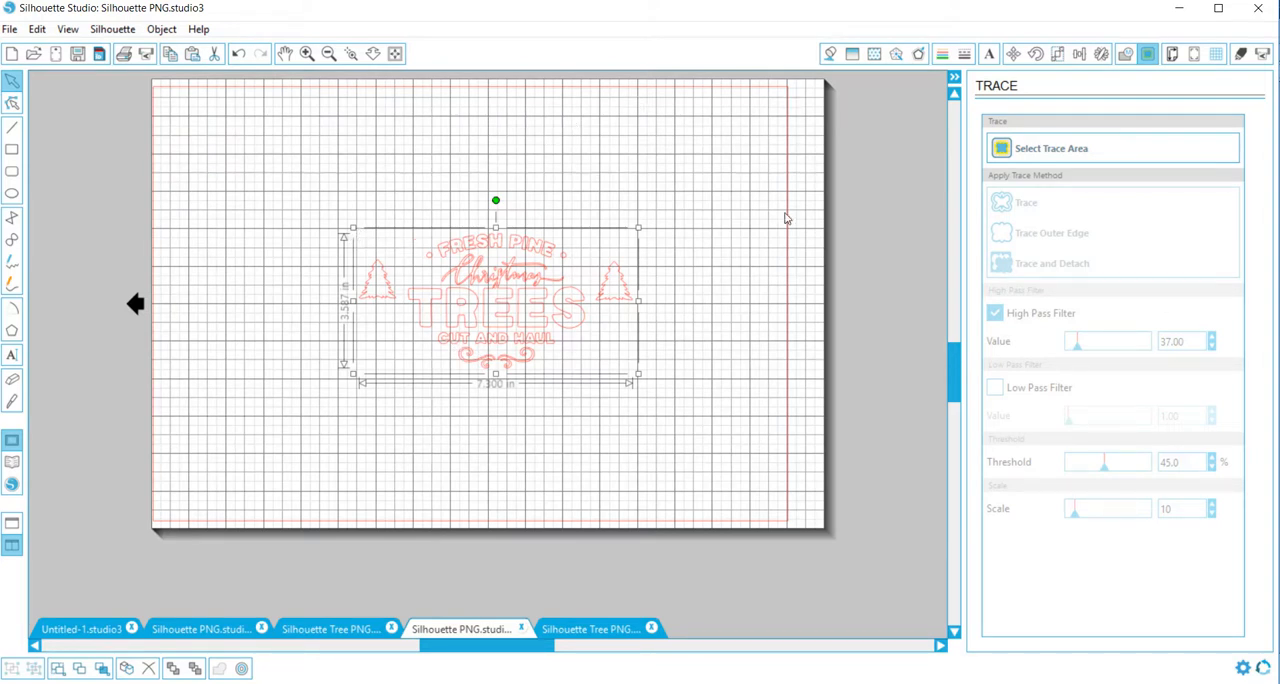
mouse_move(480, 222)
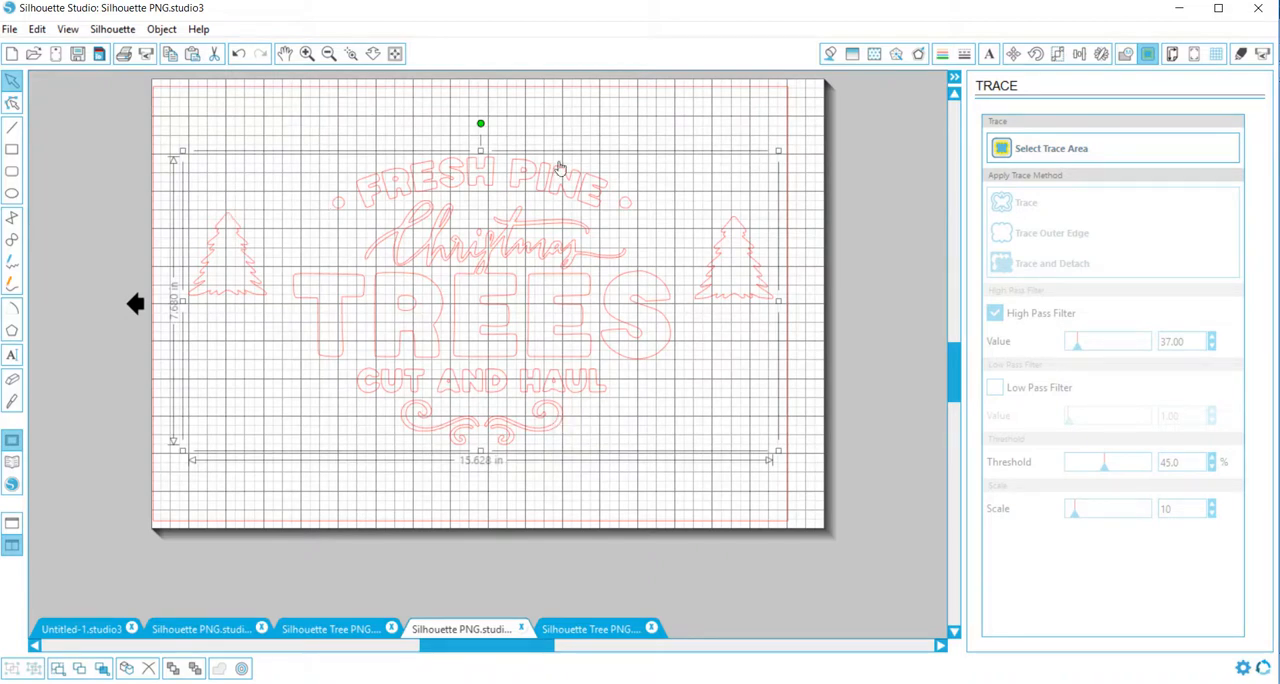
mouse_move(491, 357)
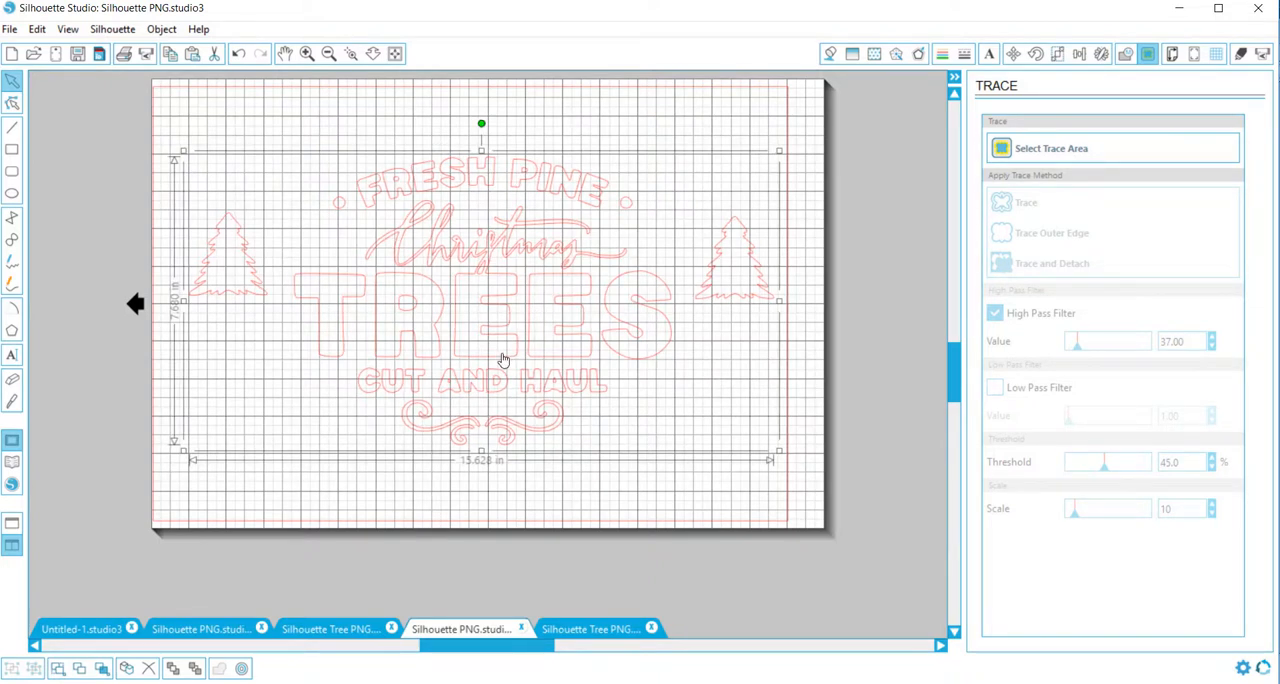
left_click(802, 360)
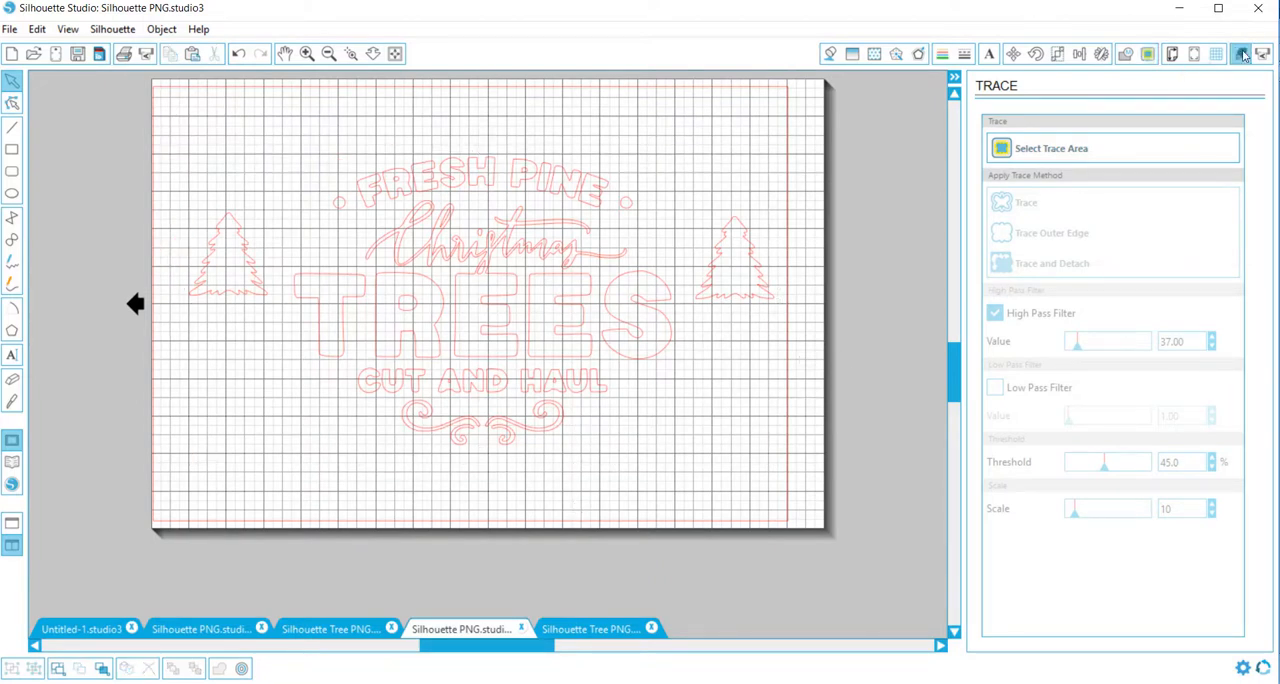
Step: Set cut settings to Vinyl and review blade, speed 8 and thickness 9
left_click(1242, 54)
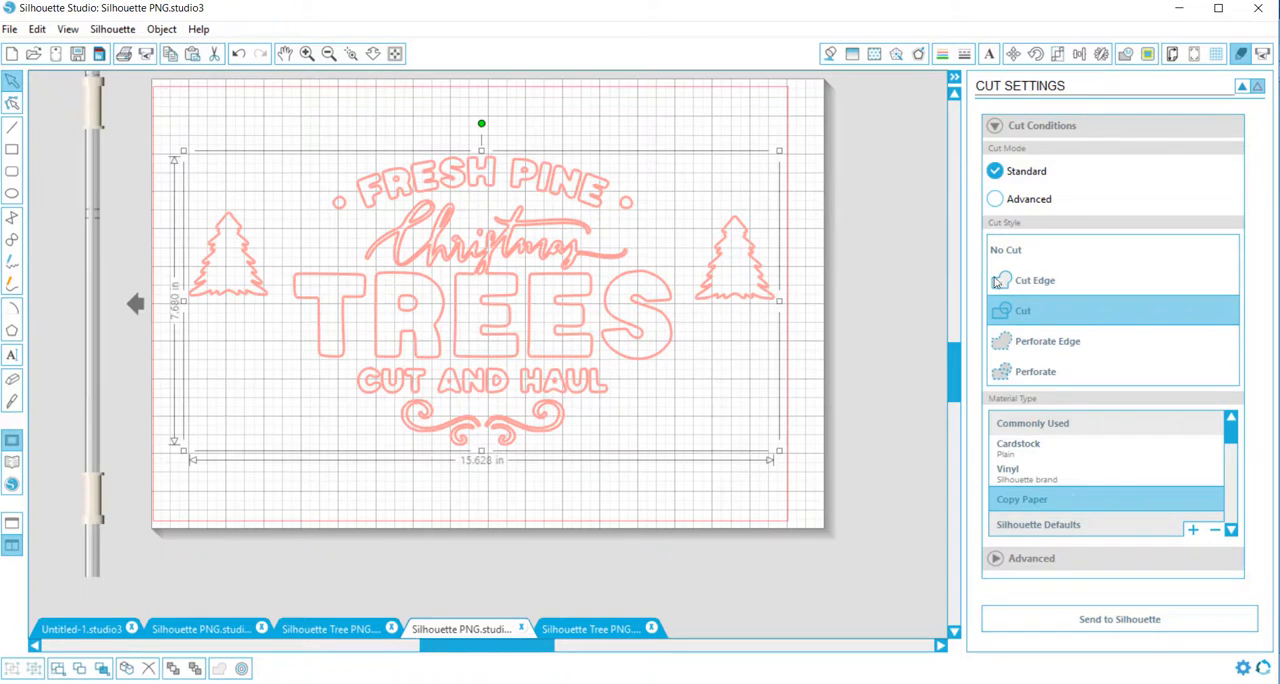
mouse_move(1035, 280)
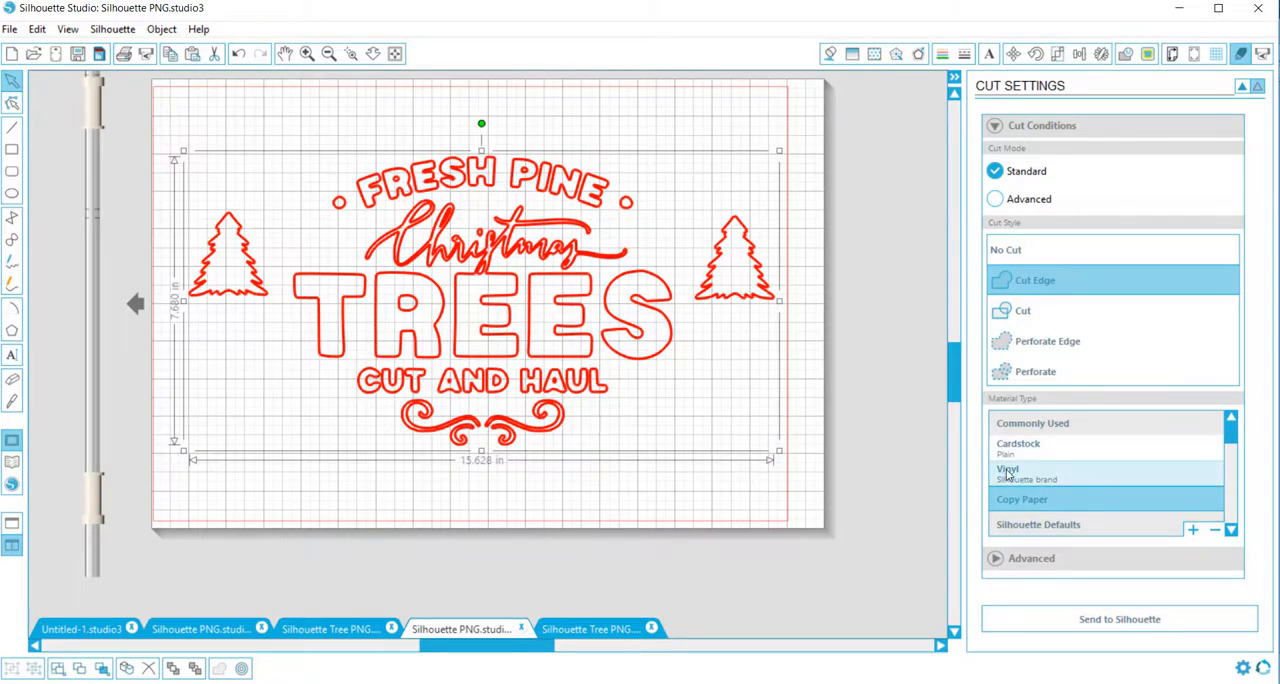
left_click(1009, 471)
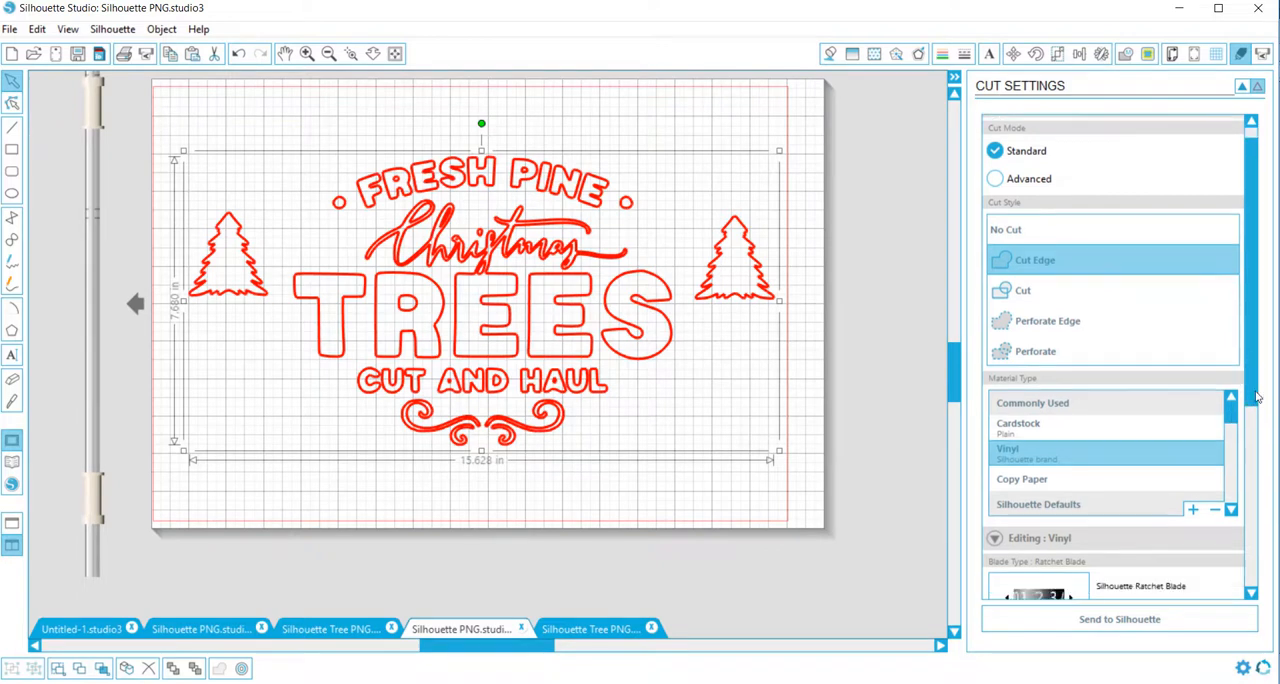
scroll("down", 3)
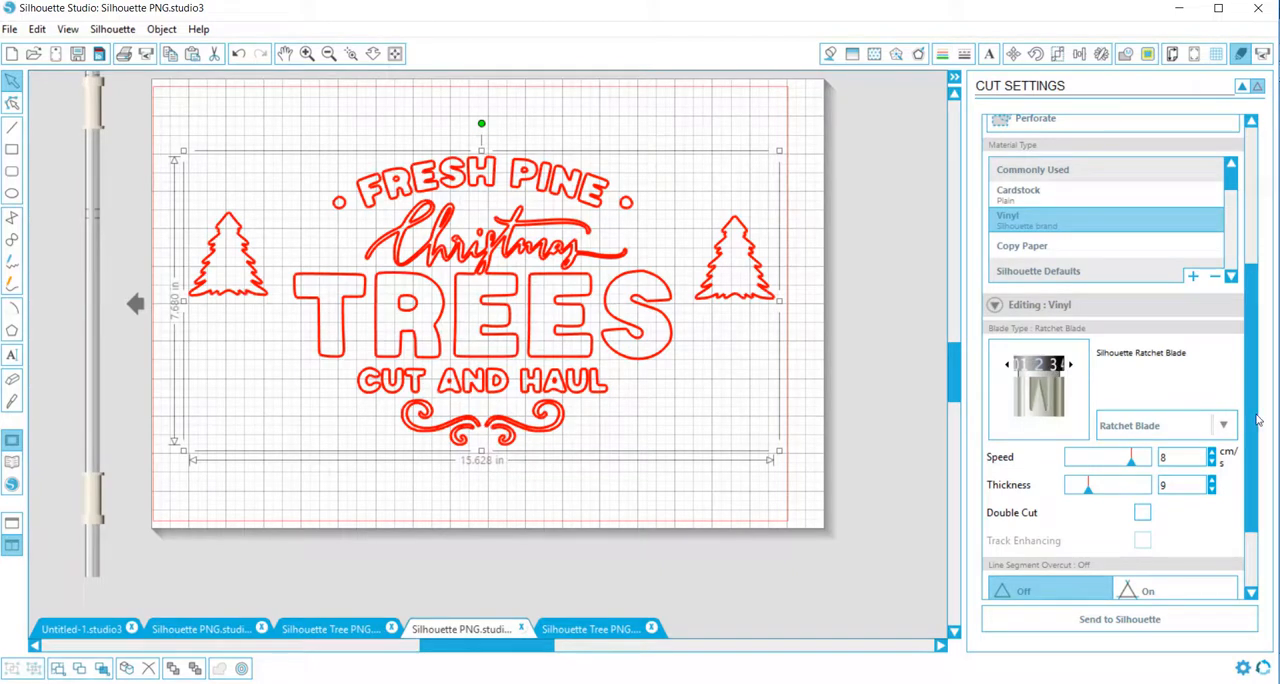
scroll("down", 3)
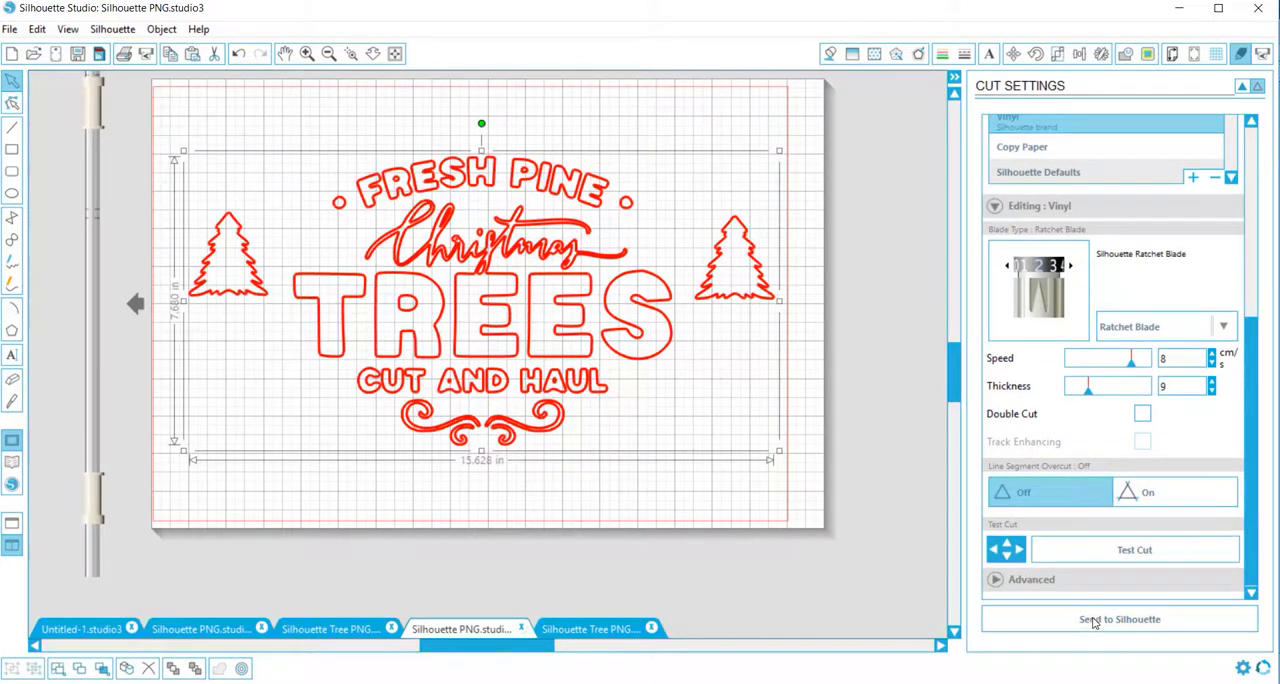